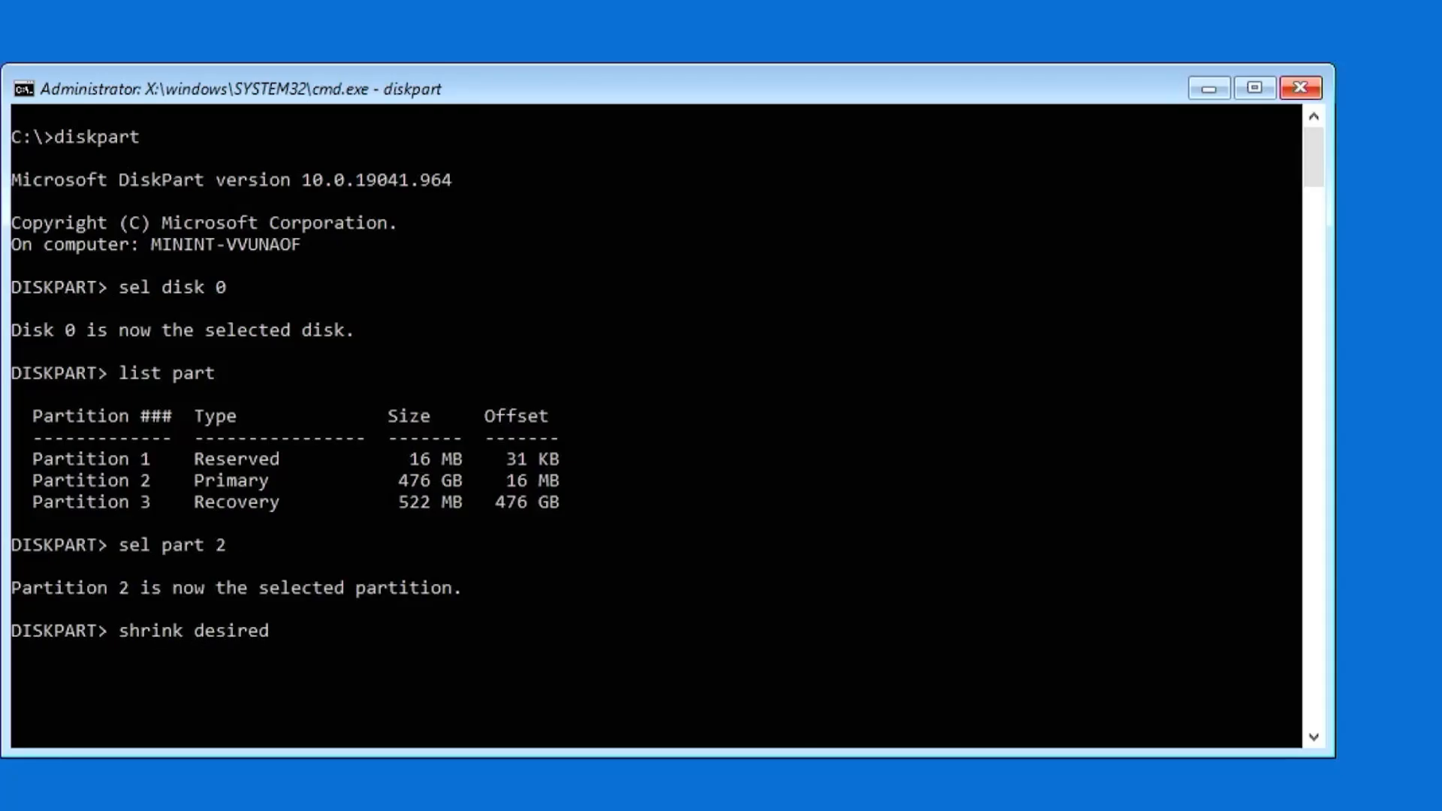
- Shrink partition 2 on disk 0 by 100 MB with shrink desired=100
{"action": "type", "text": "=100"}
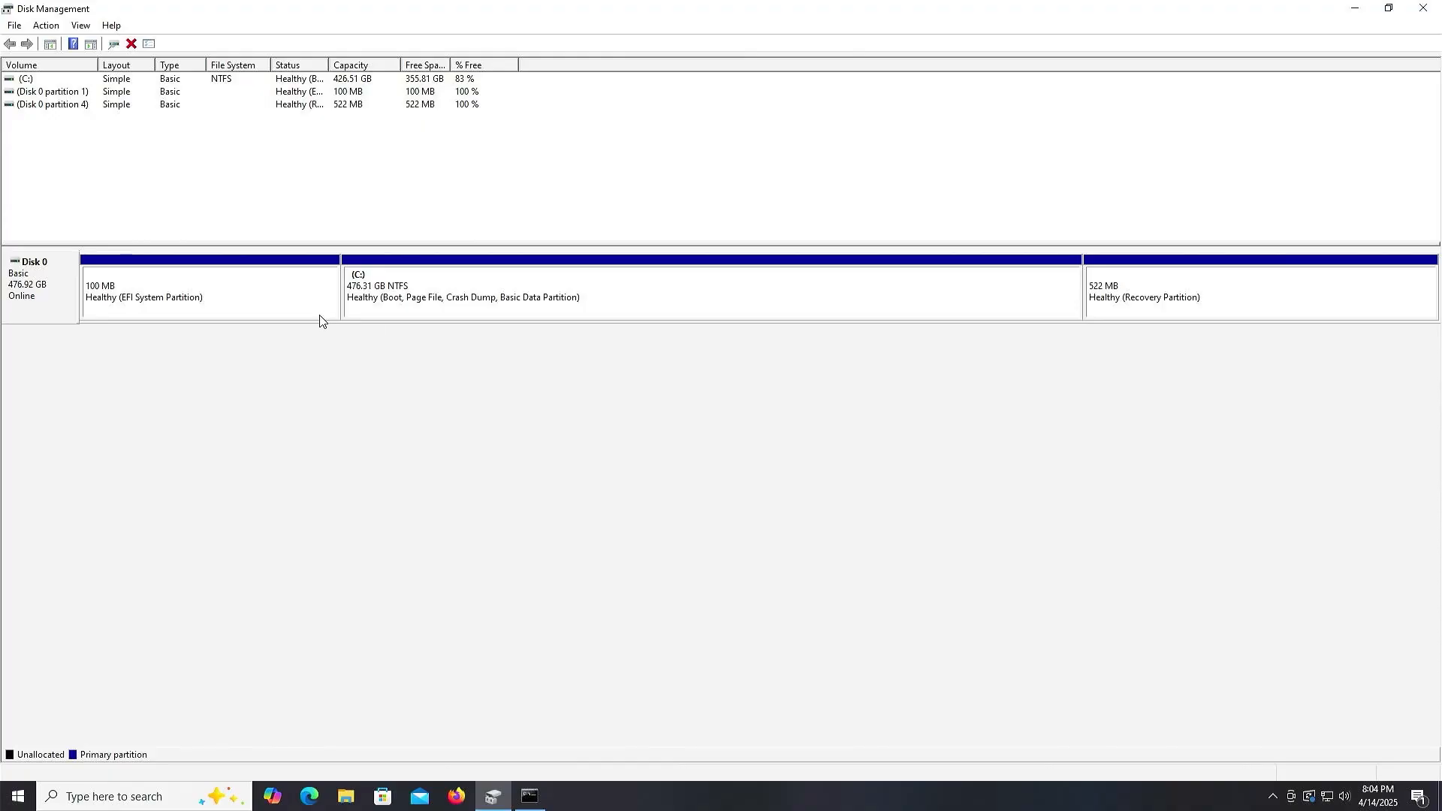
{"action": "left_click", "coordinate": [208, 290]}
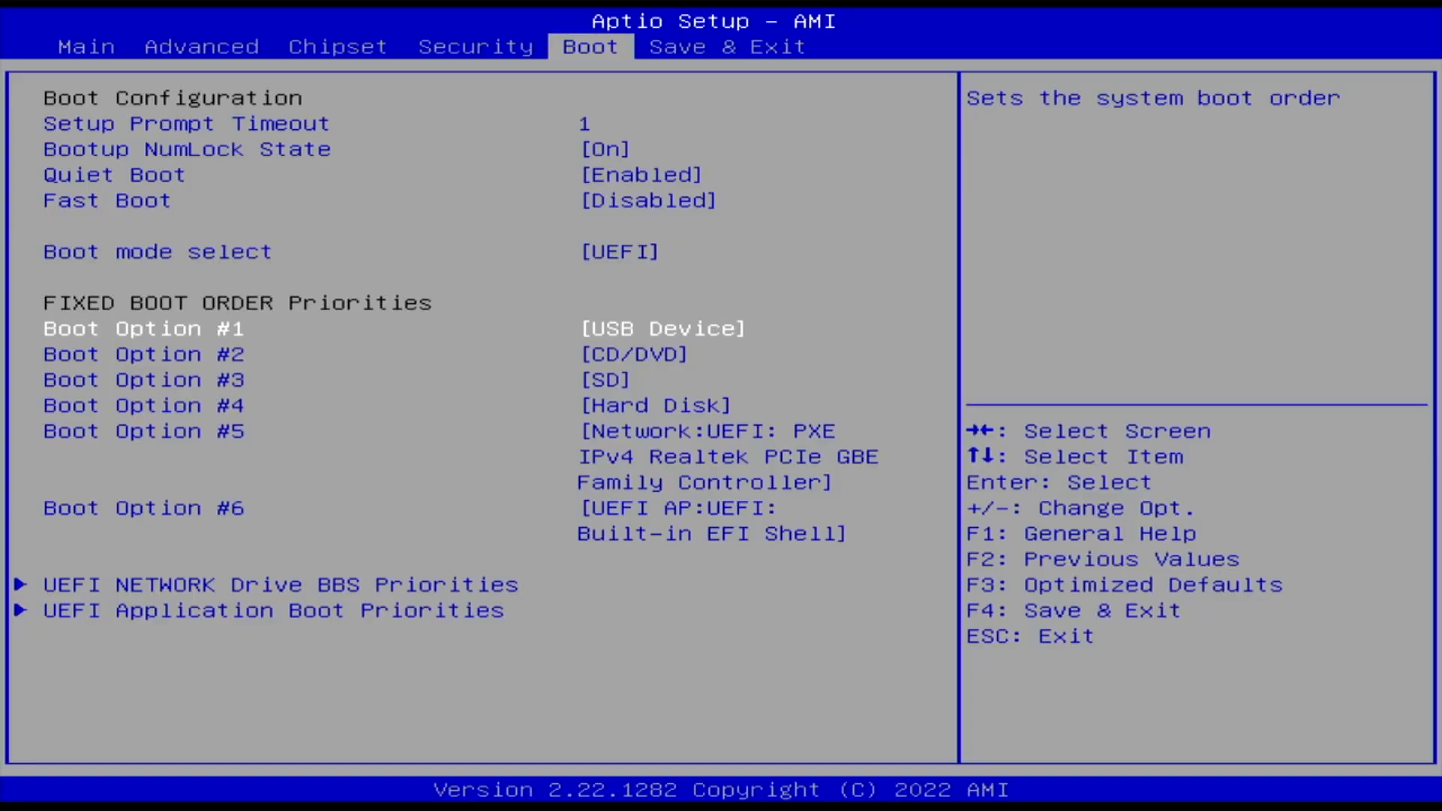
- Move to the boot option so USB Device becomes Boot Option #1 in UEFI mode
{"action": "key", "text": "Down"}
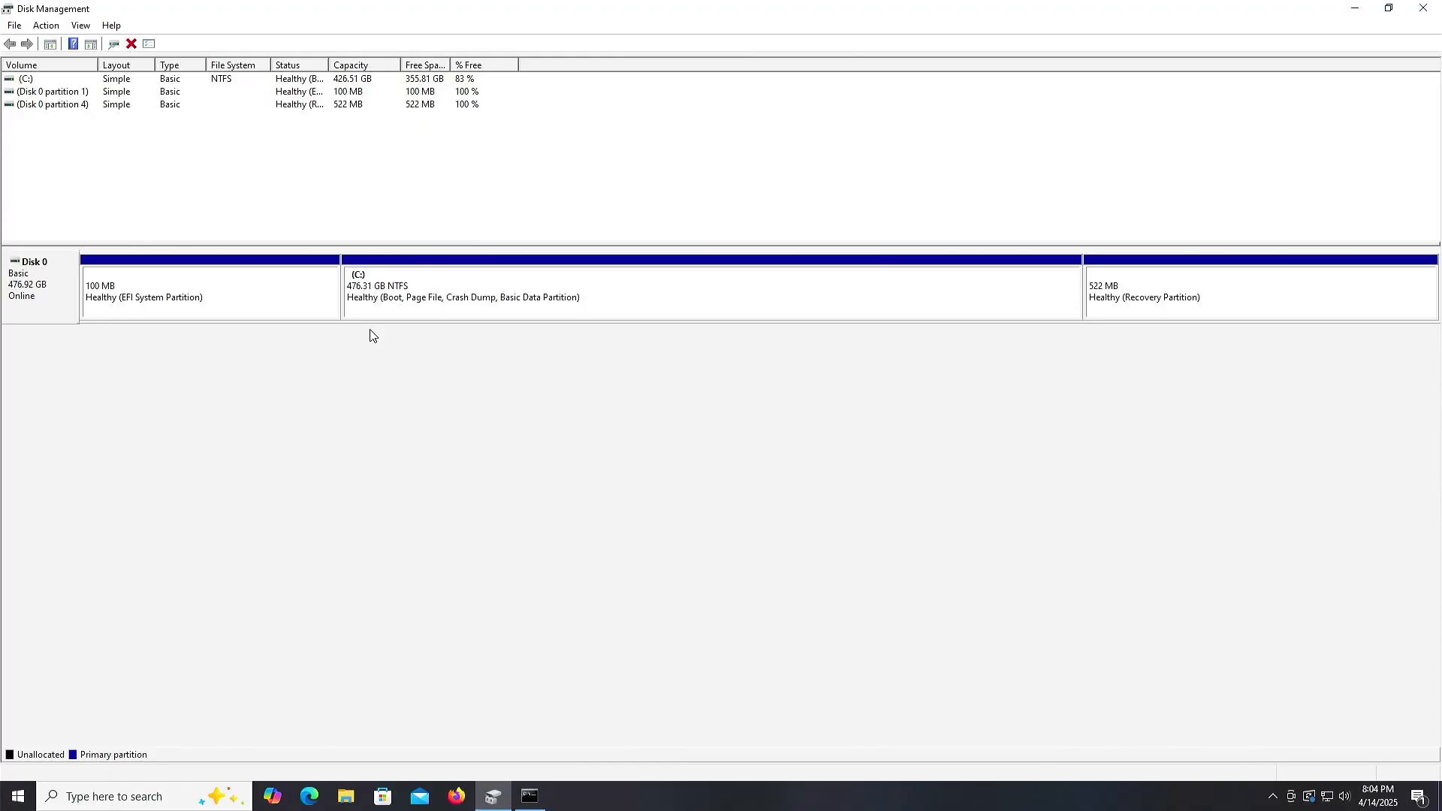
{"action": "left_click", "coordinate": [210, 292]}
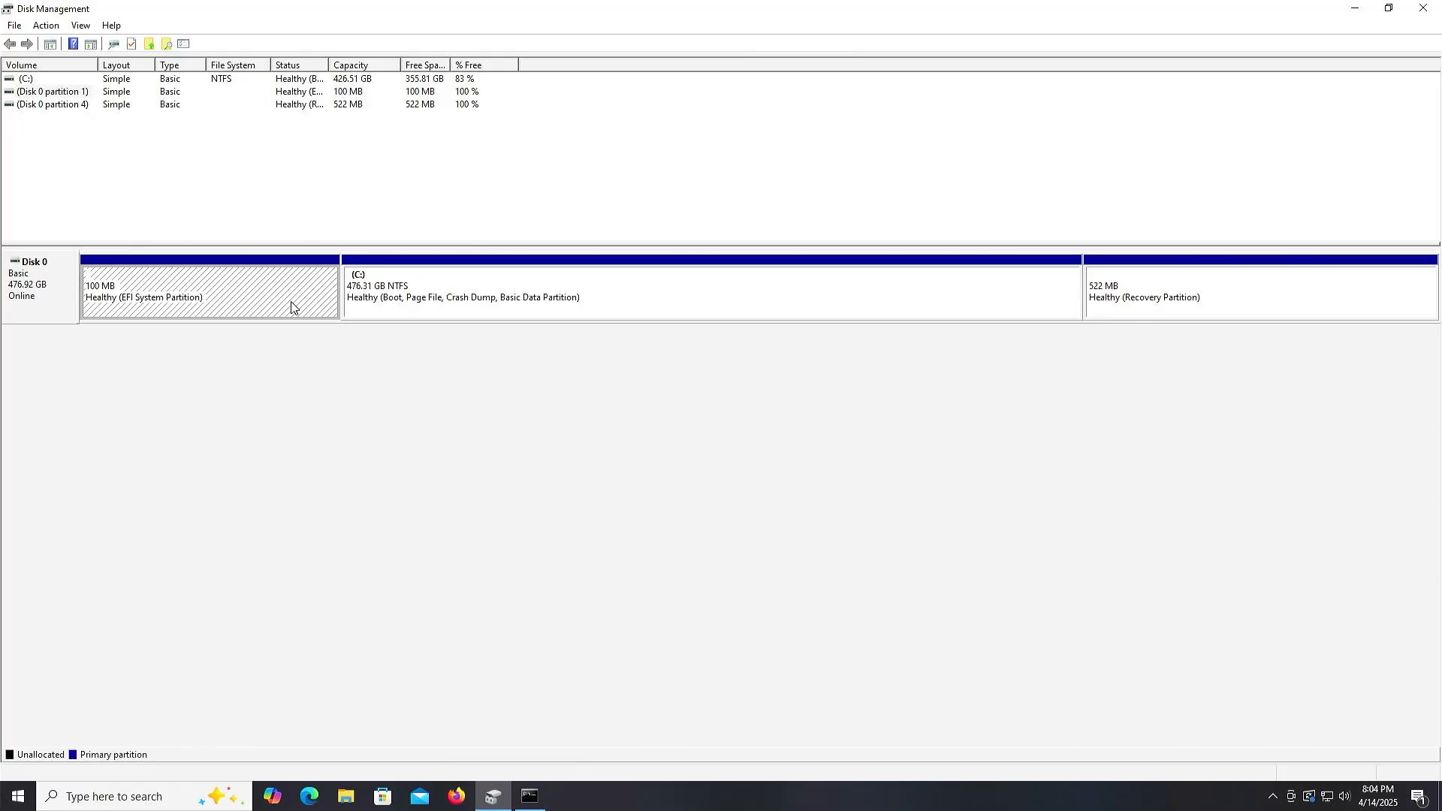
{"action": "left_click", "coordinate": [649, 294]}
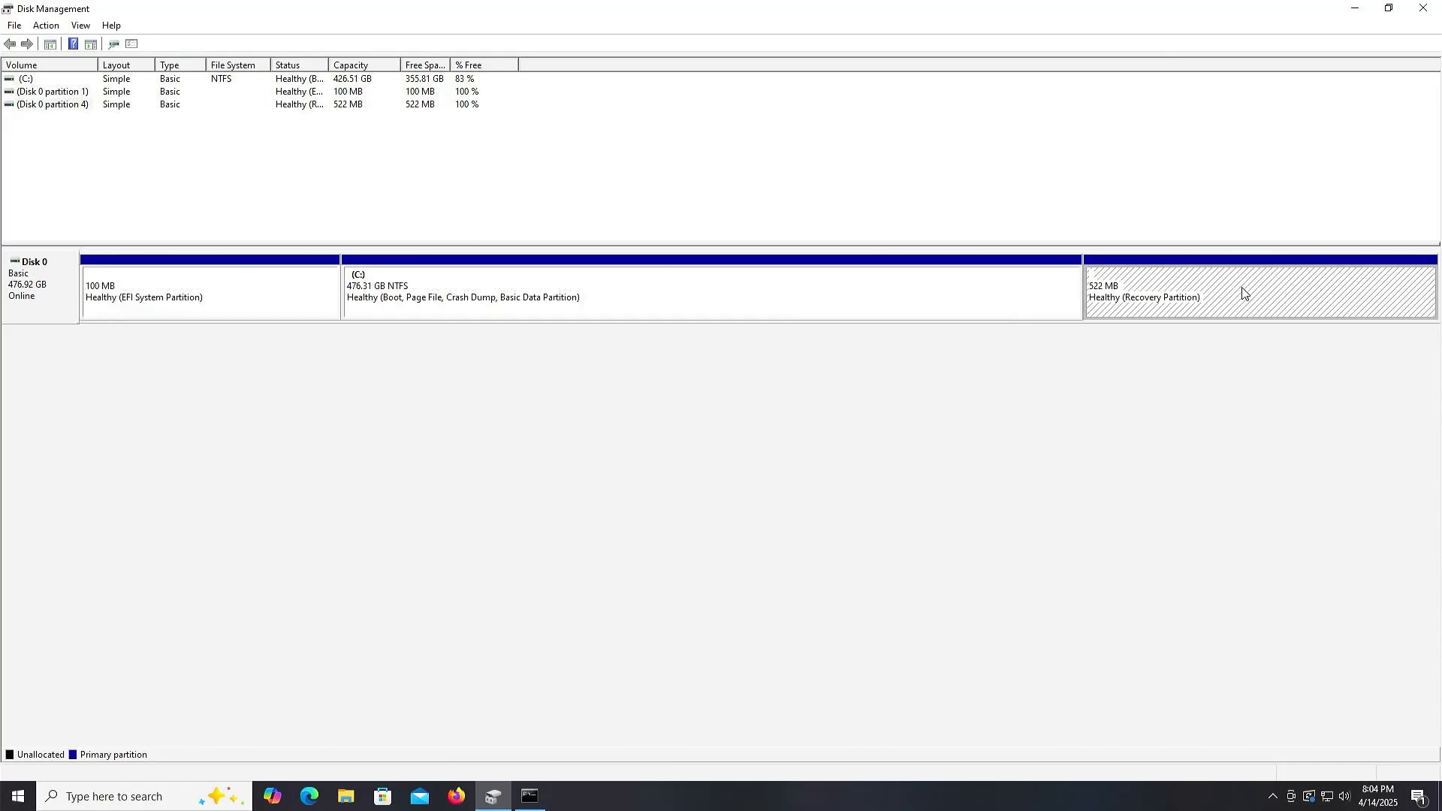
{"action": "mouse_move", "coordinate": [770, 300]}
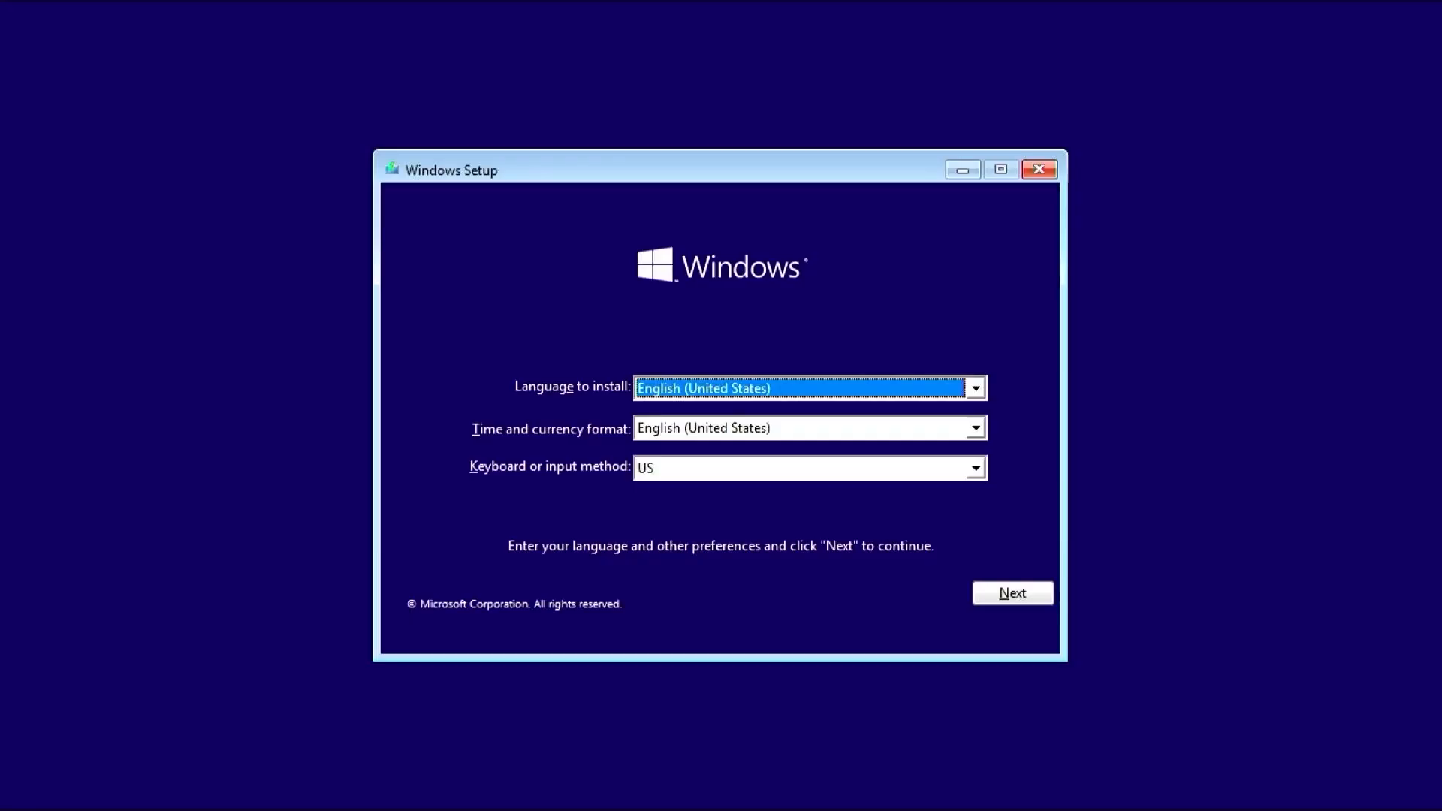
{"action": "mouse_move", "coordinate": [826, 519]}
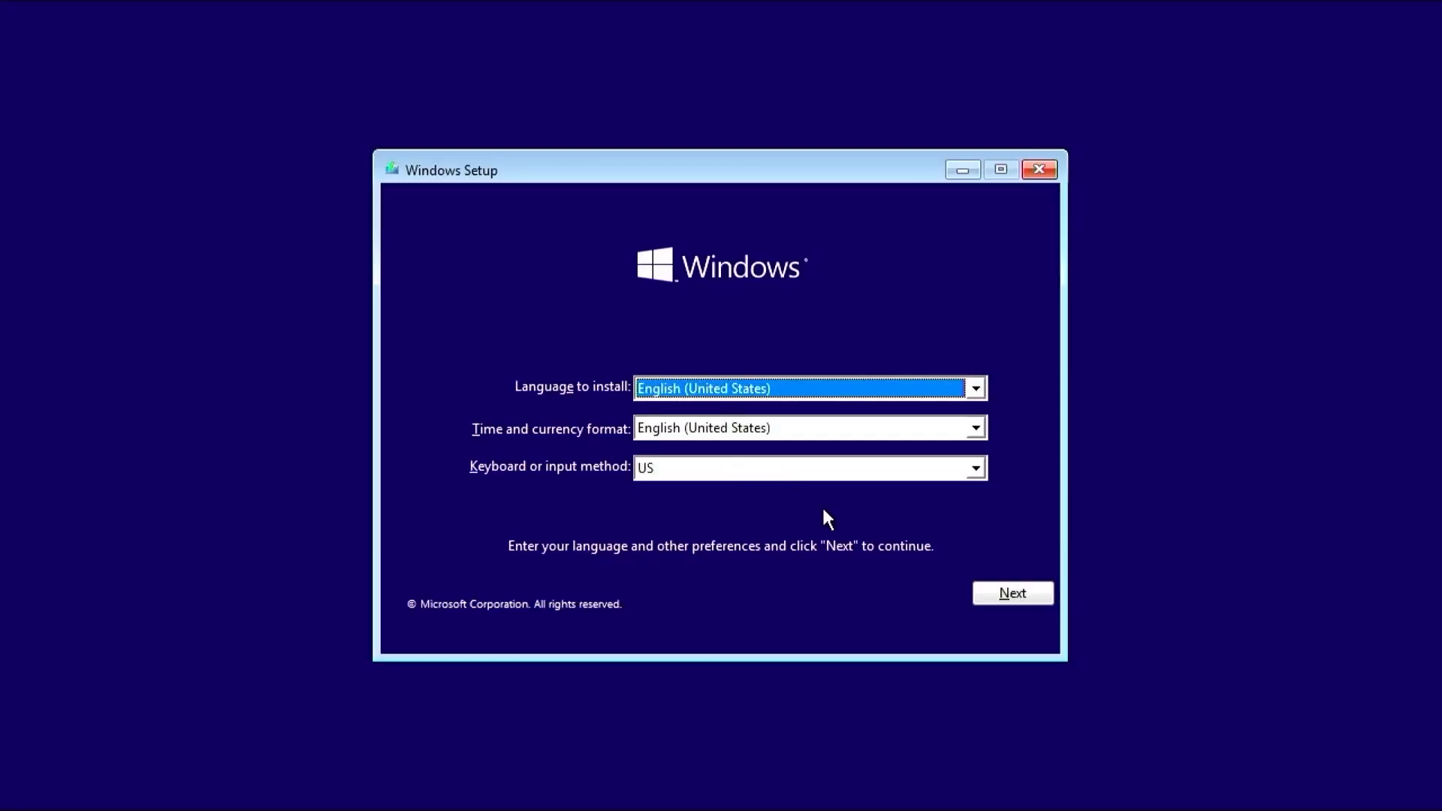
- Accept the language settings and choose Repair your computer instead of installing Windows 11
{"action": "left_click", "coordinate": [1011, 593]}
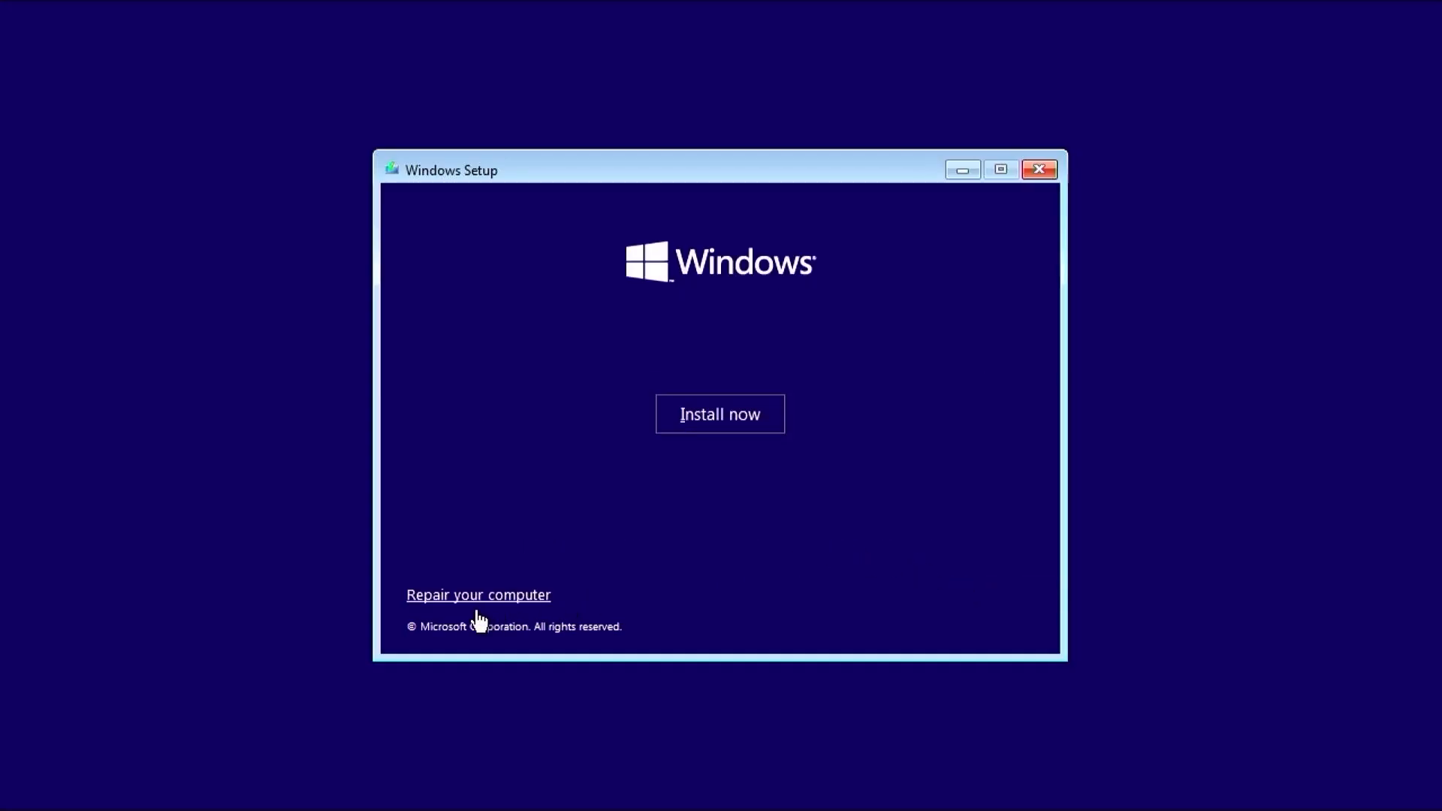
{"action": "left_click", "coordinate": [478, 595]}
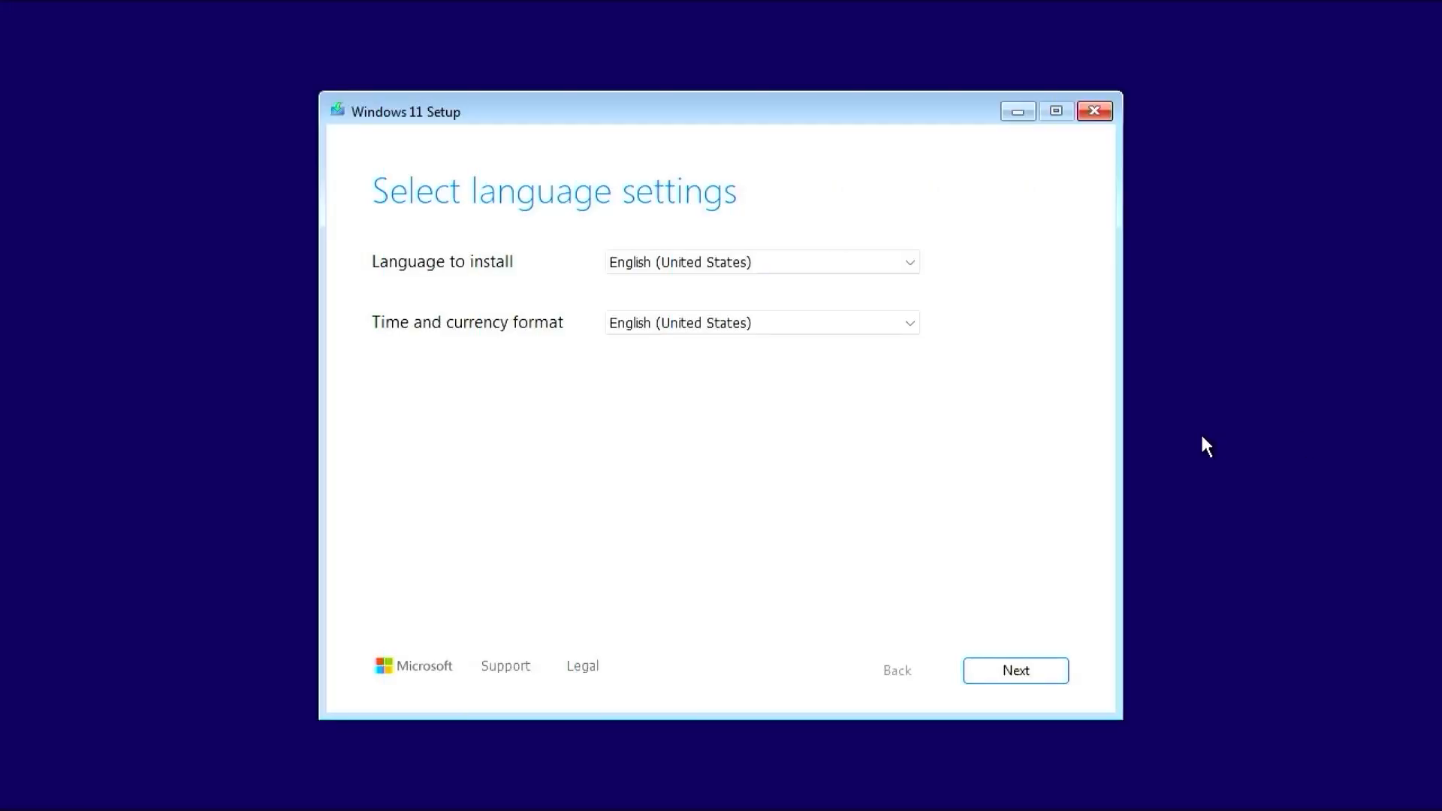
{"action": "mouse_move", "coordinate": [1167, 481]}
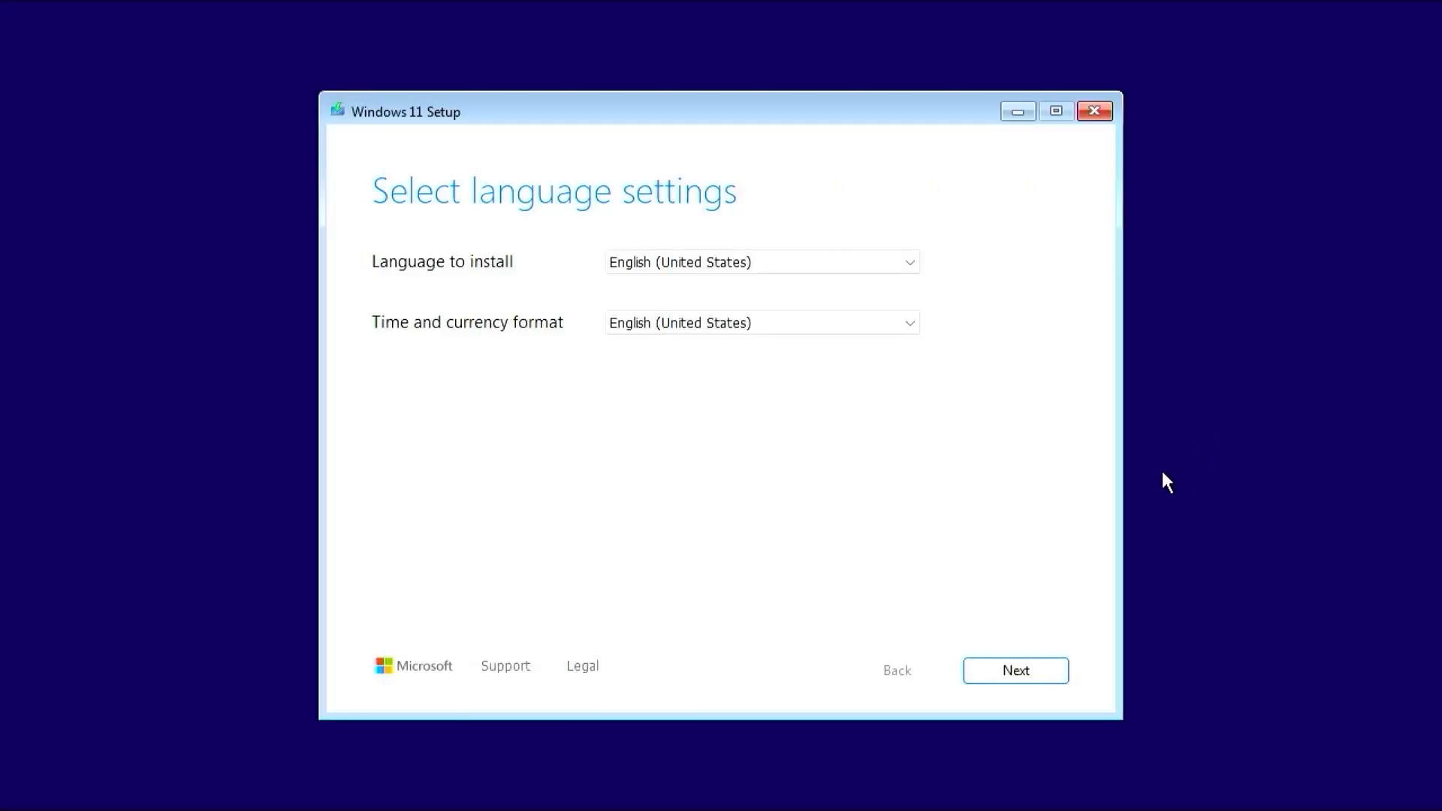
{"action": "left_click", "coordinate": [1016, 670]}
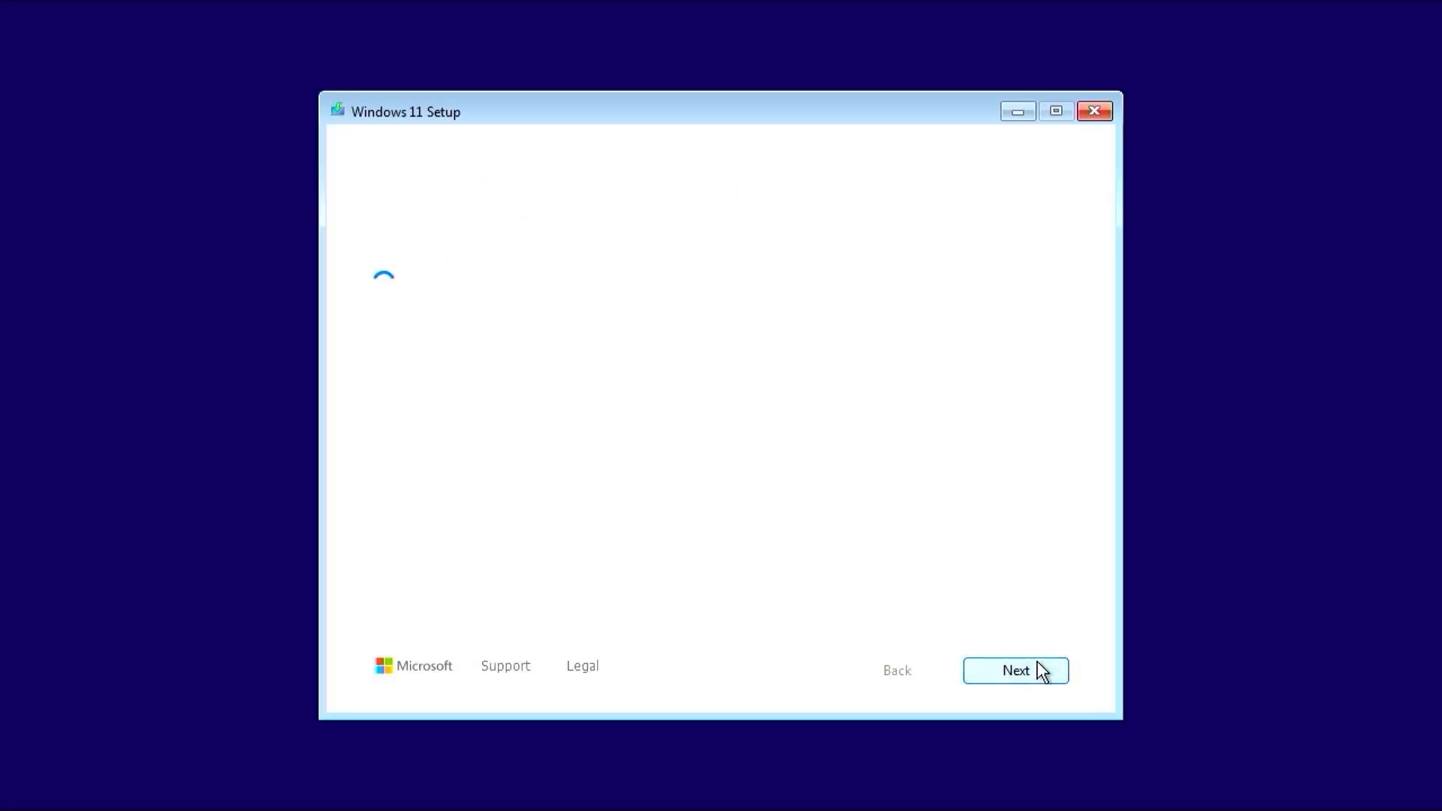
{"action": "left_click", "coordinate": [1016, 670]}
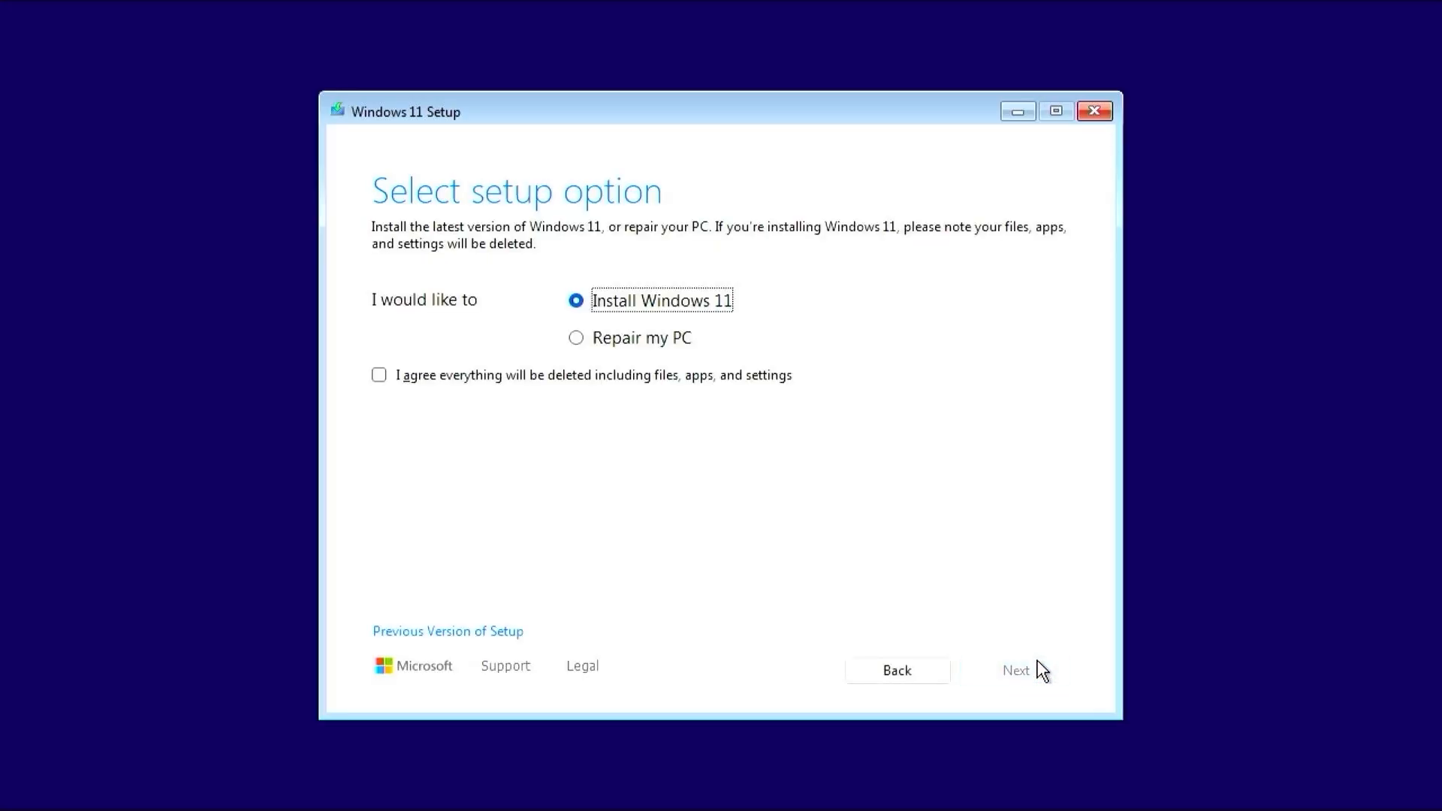
{"action": "mouse_move", "coordinate": [638, 350]}
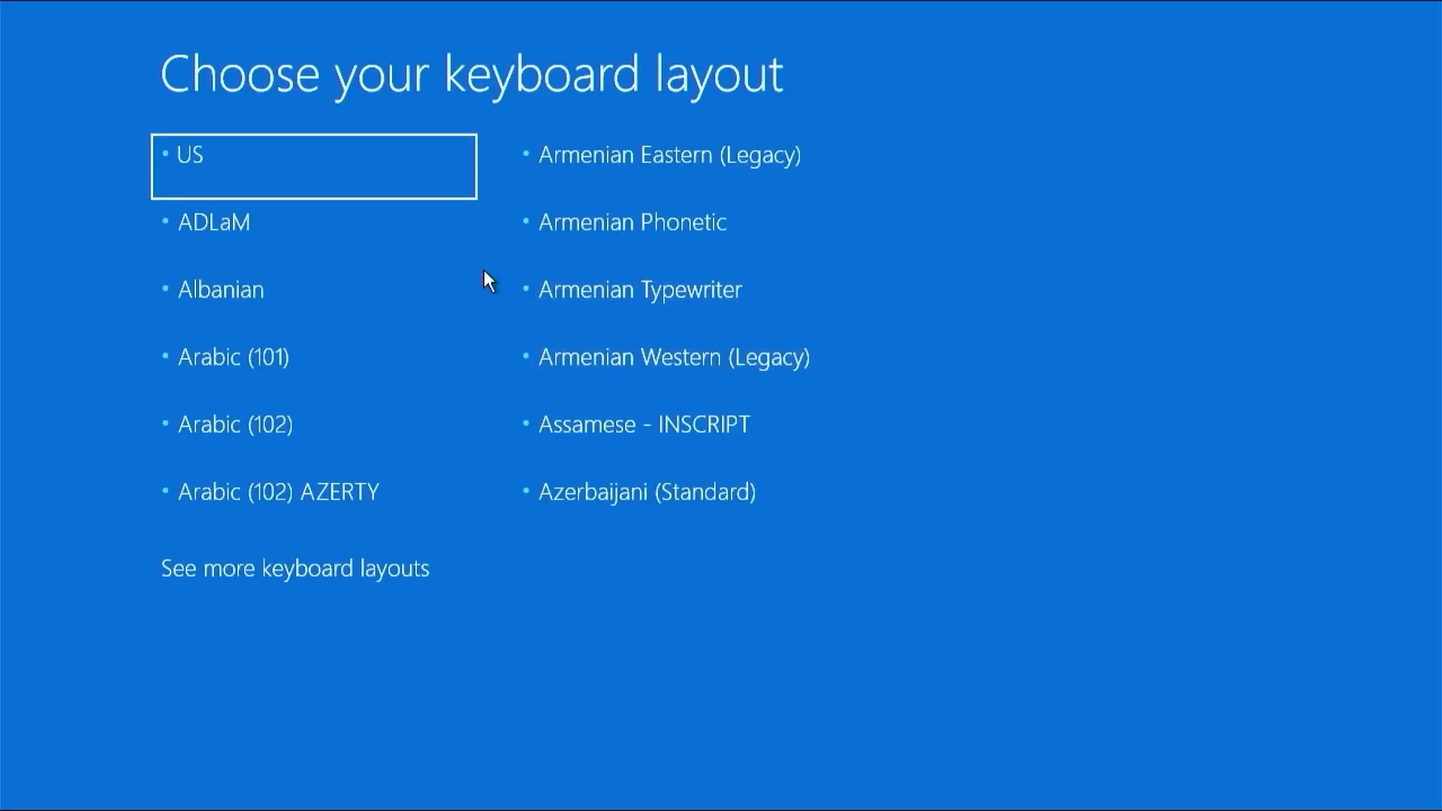
- Choose the US keyboard, then reach Command Prompt via Troubleshoot and Advanced options
{"action": "left_click", "coordinate": [313, 165]}
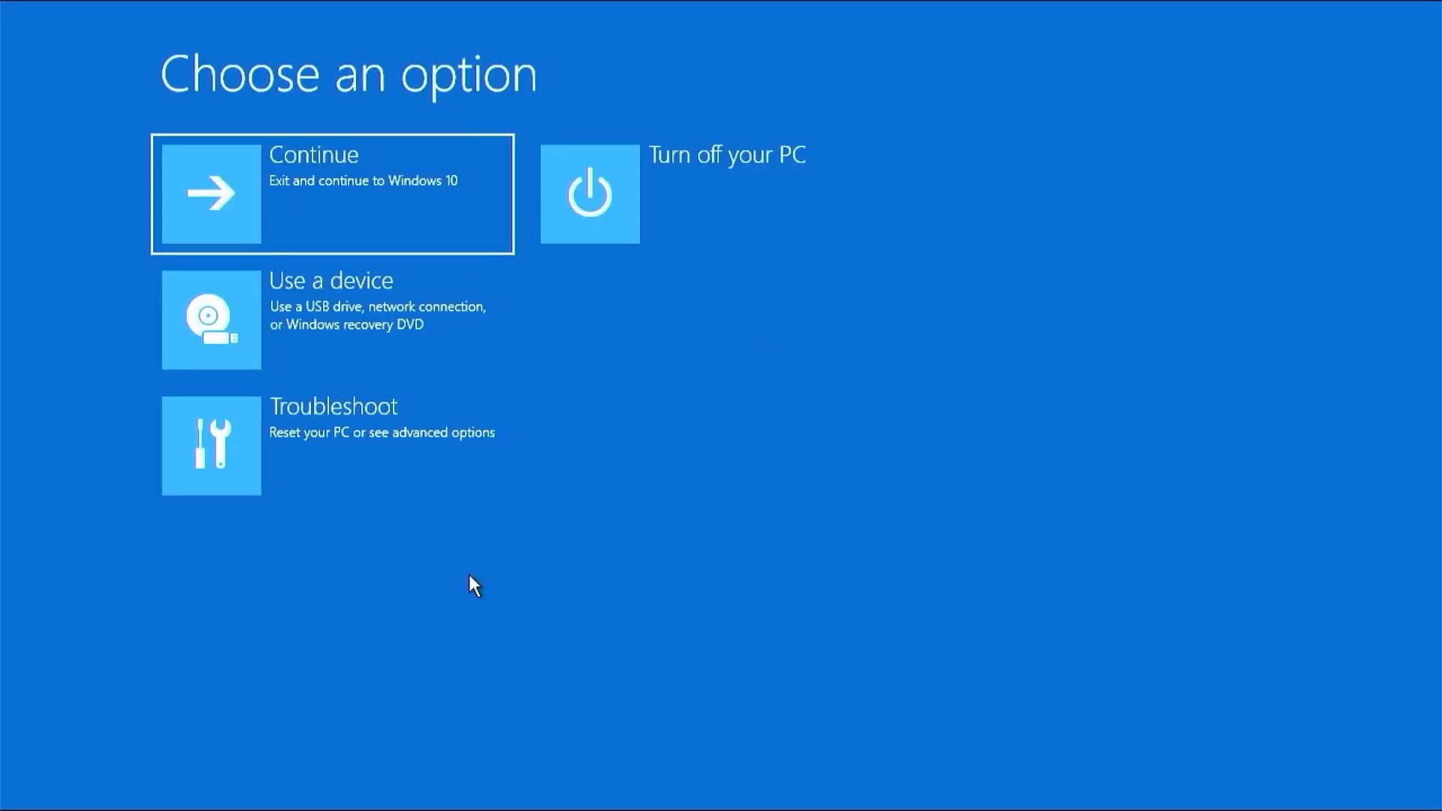
{"action": "mouse_move", "coordinate": [436, 507]}
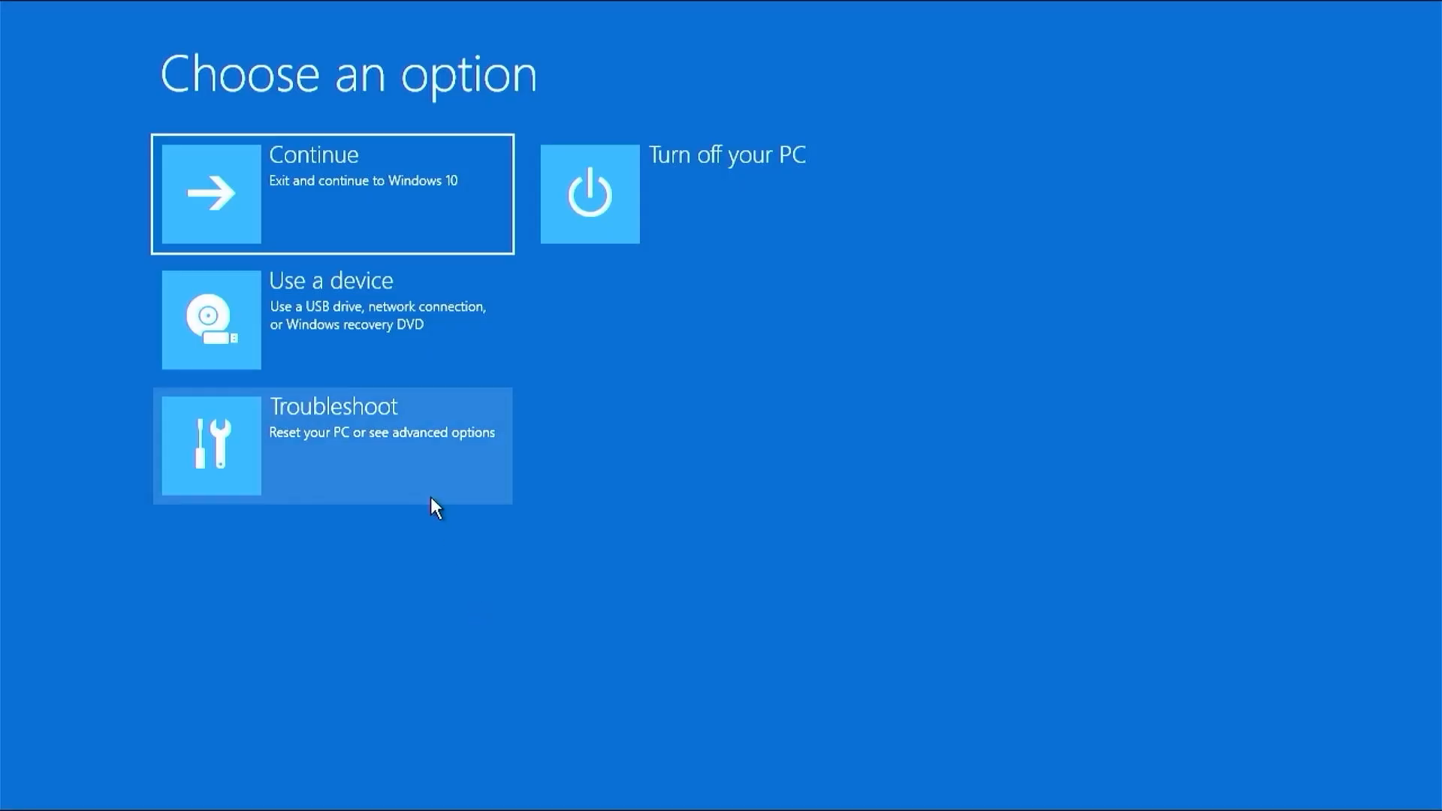
{"action": "left_click", "coordinate": [334, 445]}
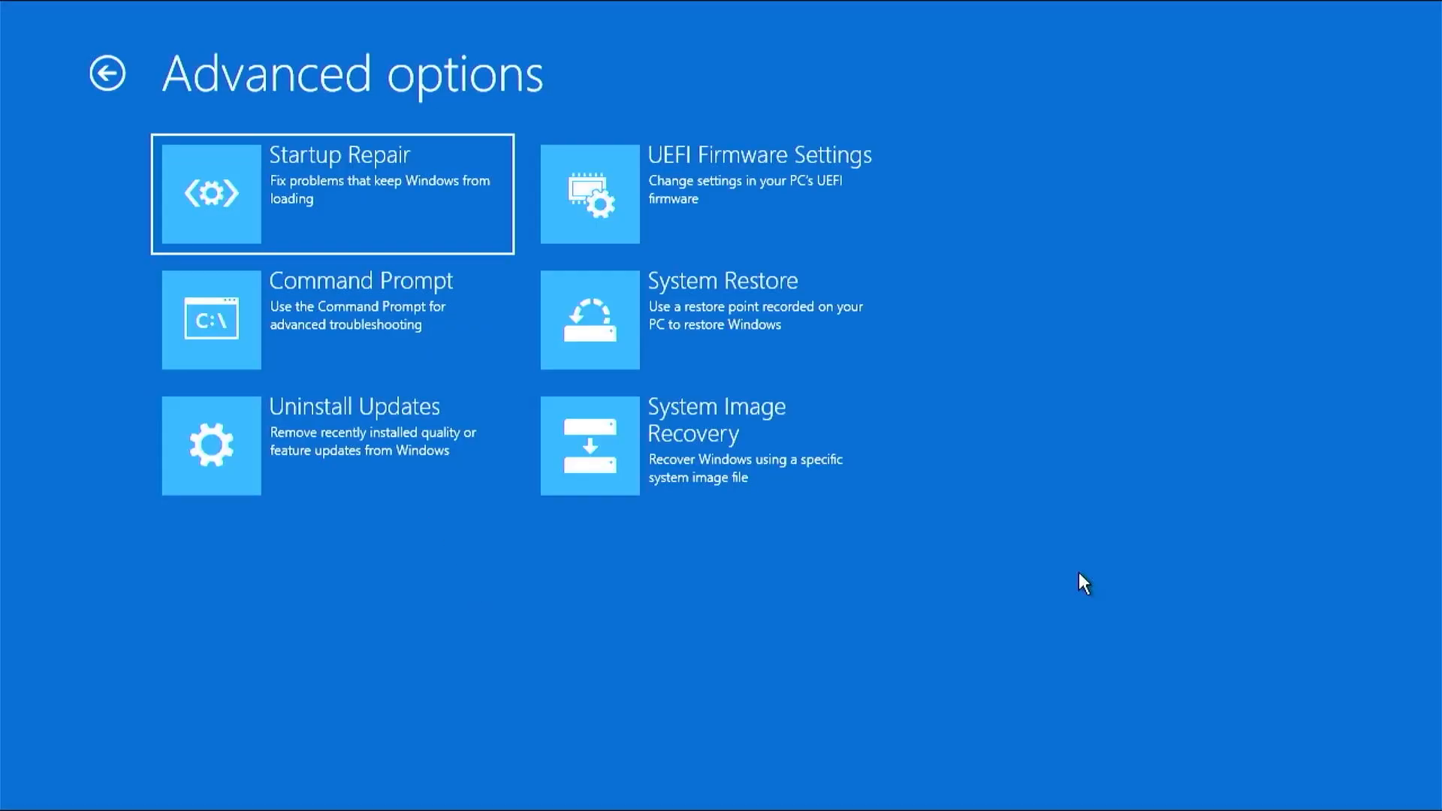
{"action": "mouse_move", "coordinate": [366, 228]}
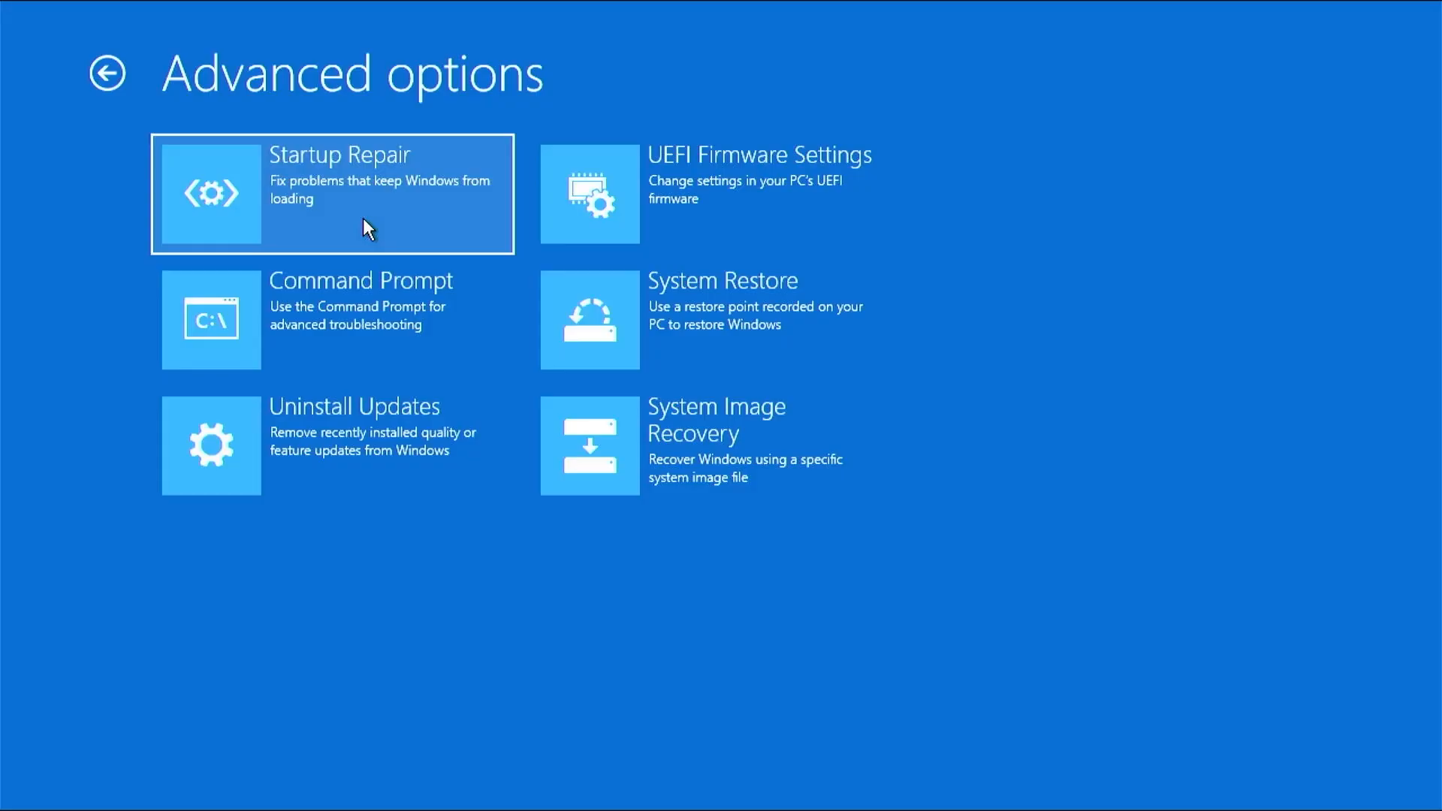
{"action": "mouse_move", "coordinate": [377, 307]}
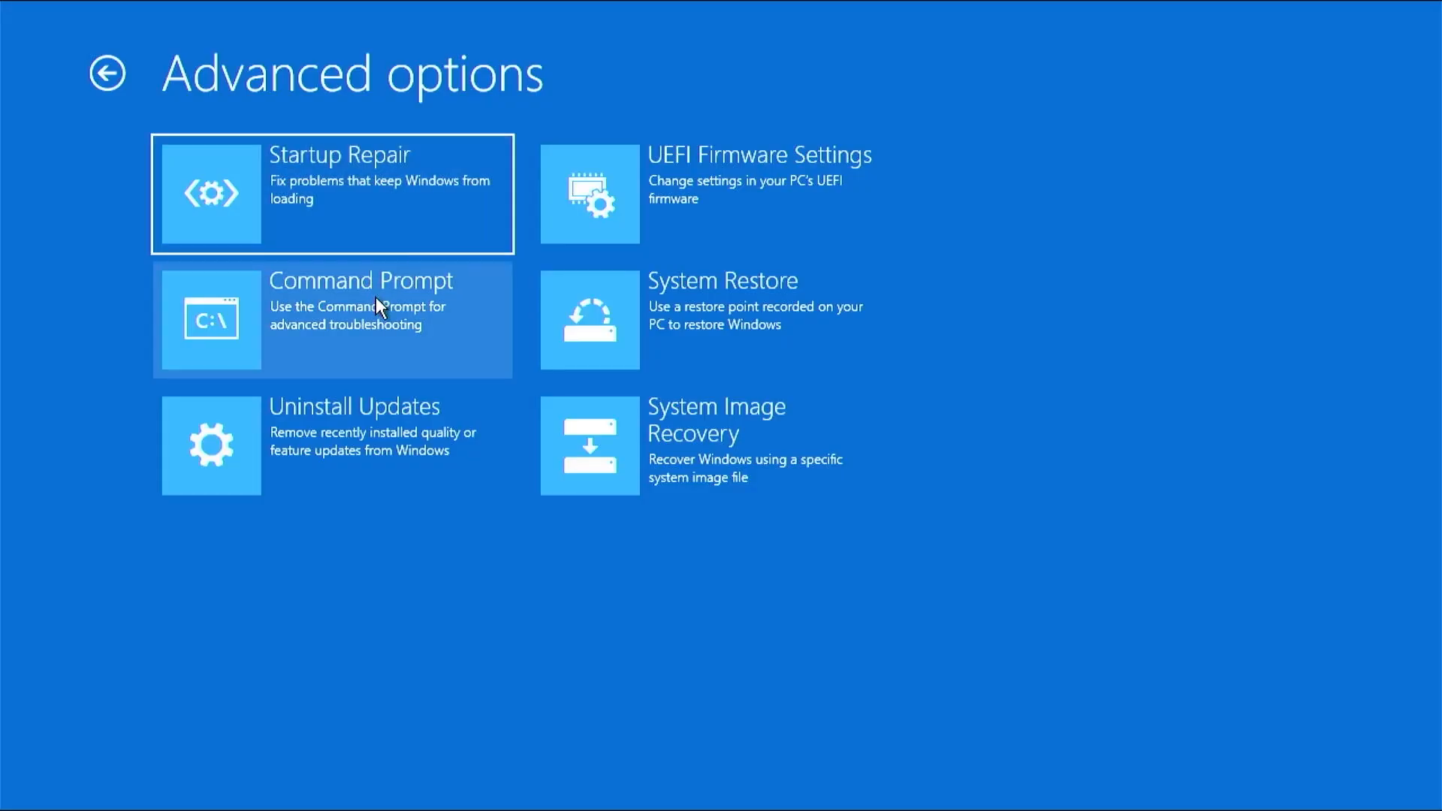
{"action": "left_click", "coordinate": [332, 319]}
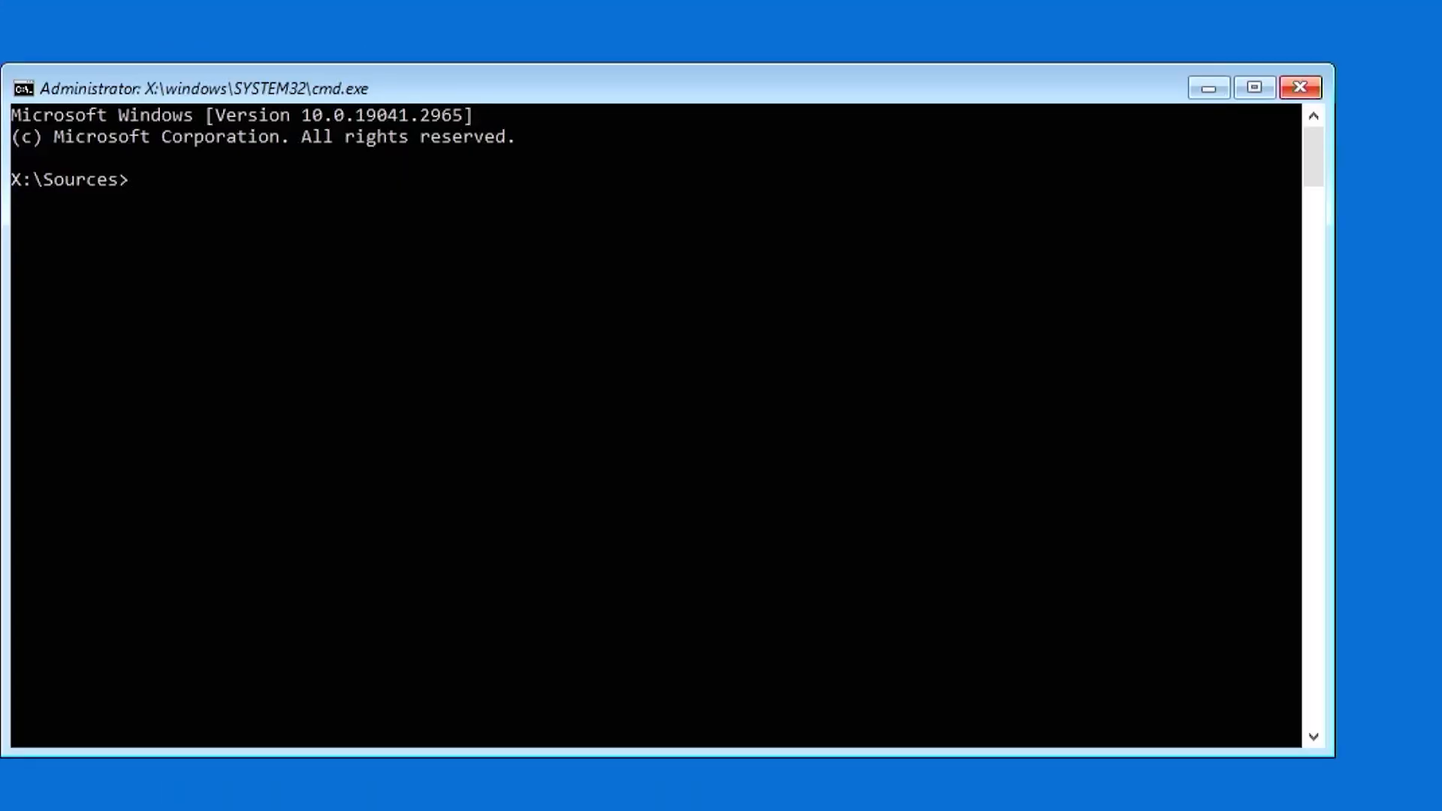
- Start diskpart, list disks, select disk 0 and list its partitions
{"action": "type", "text": "diskpart"}
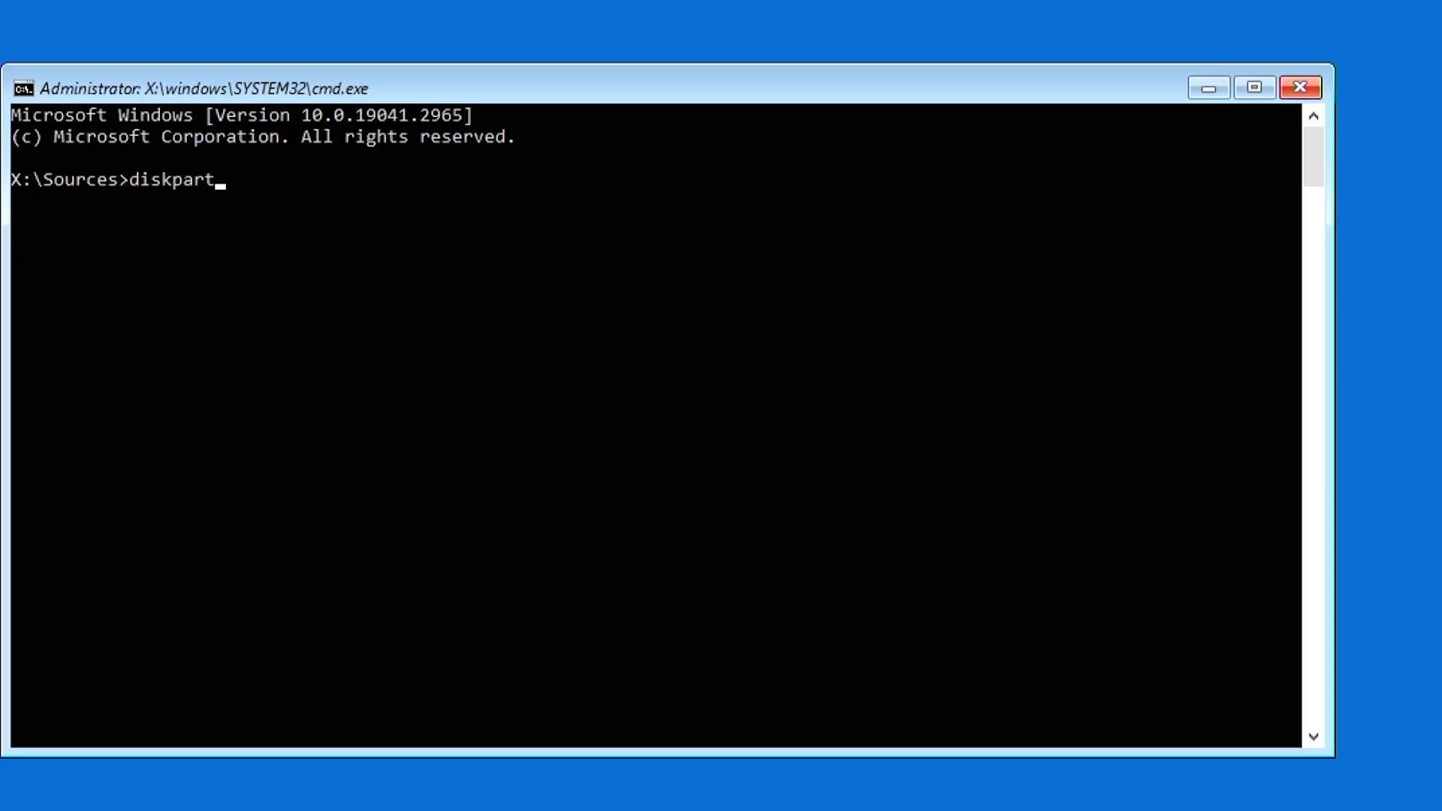
{"action": "type", "text": "list disk"}
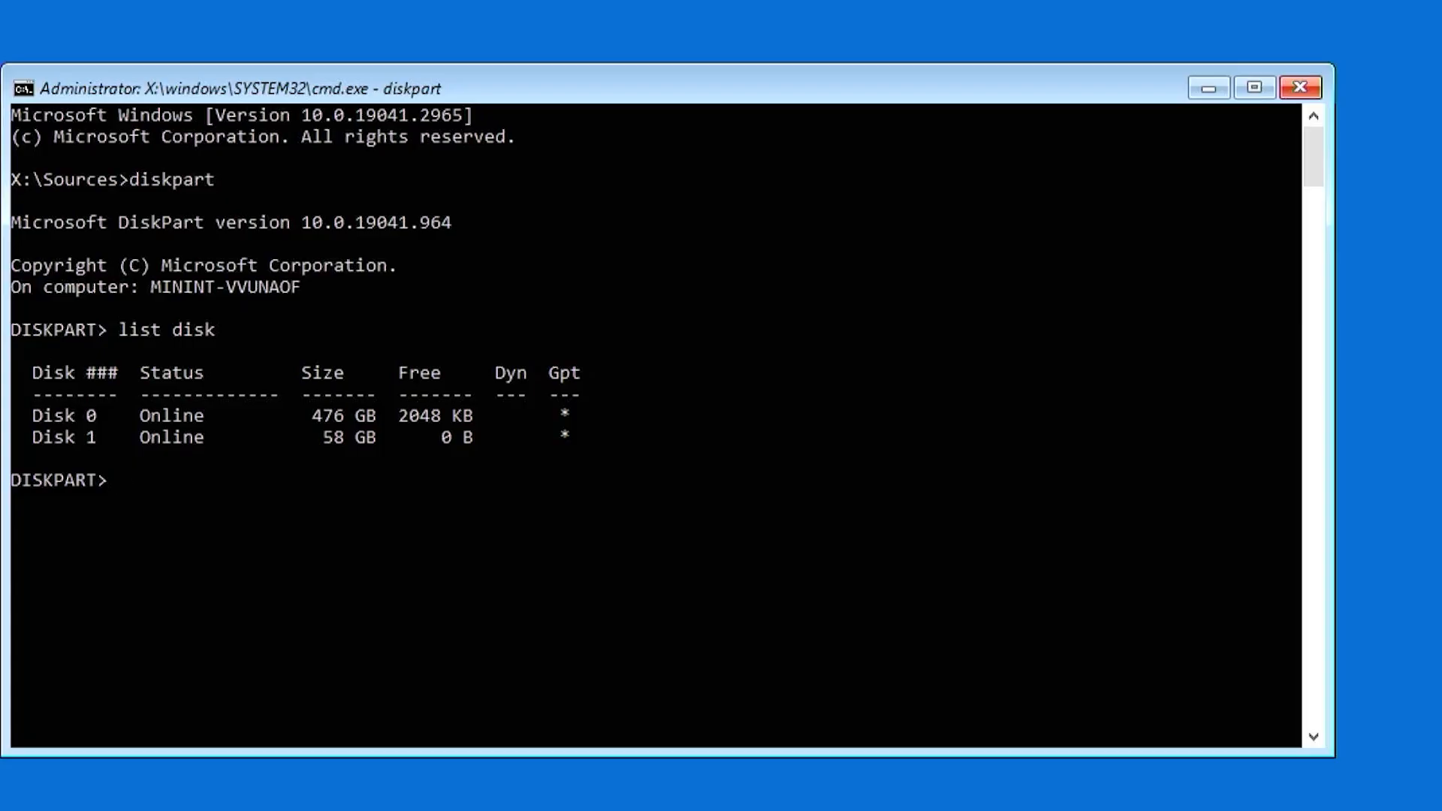
{"action": "type", "text": "sel disk 0"}
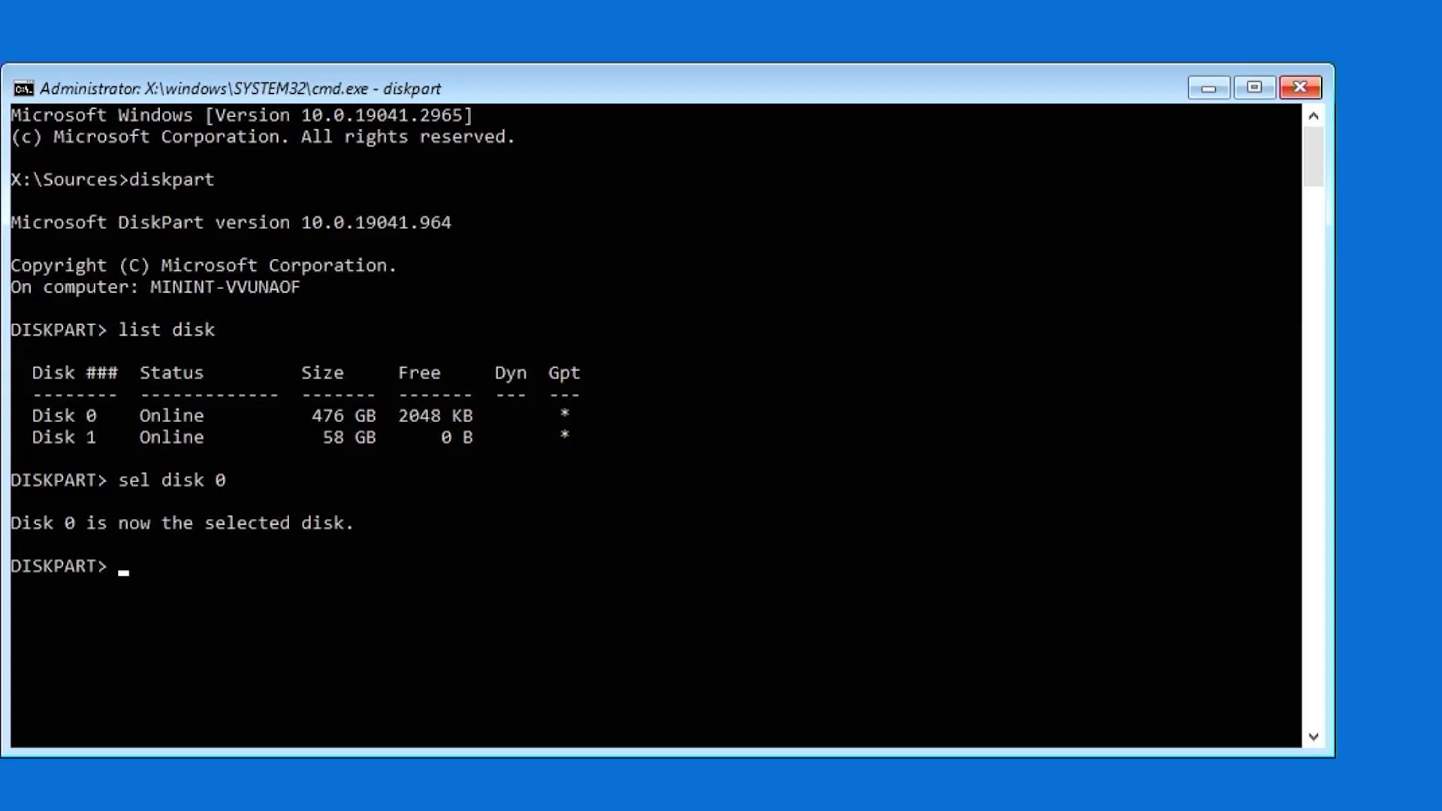
{"action": "type", "text": "list part"}
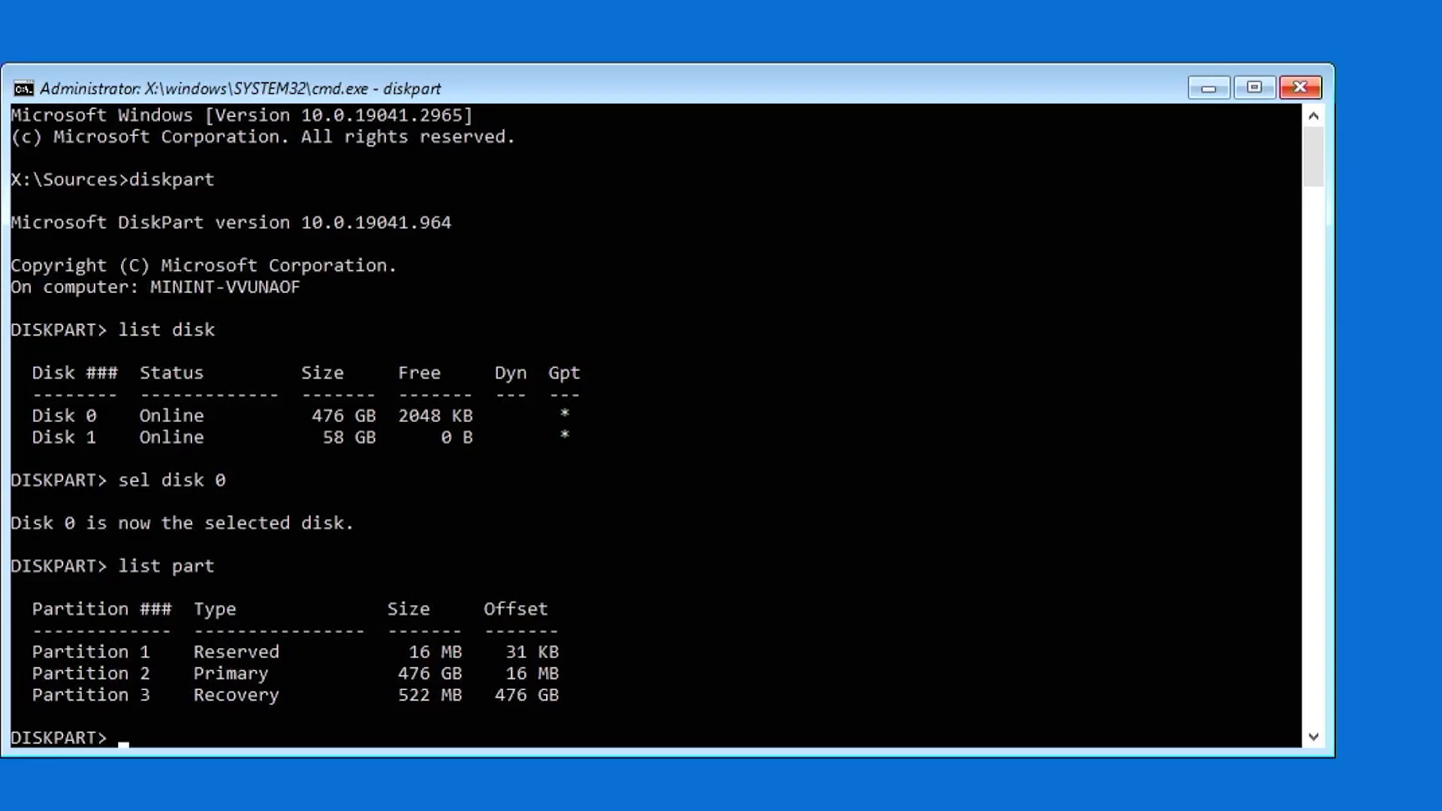
- Exit DiskPart, switch to drive C:, run dir, then relaunch diskpart
{"action": "type", "text": "exit"}
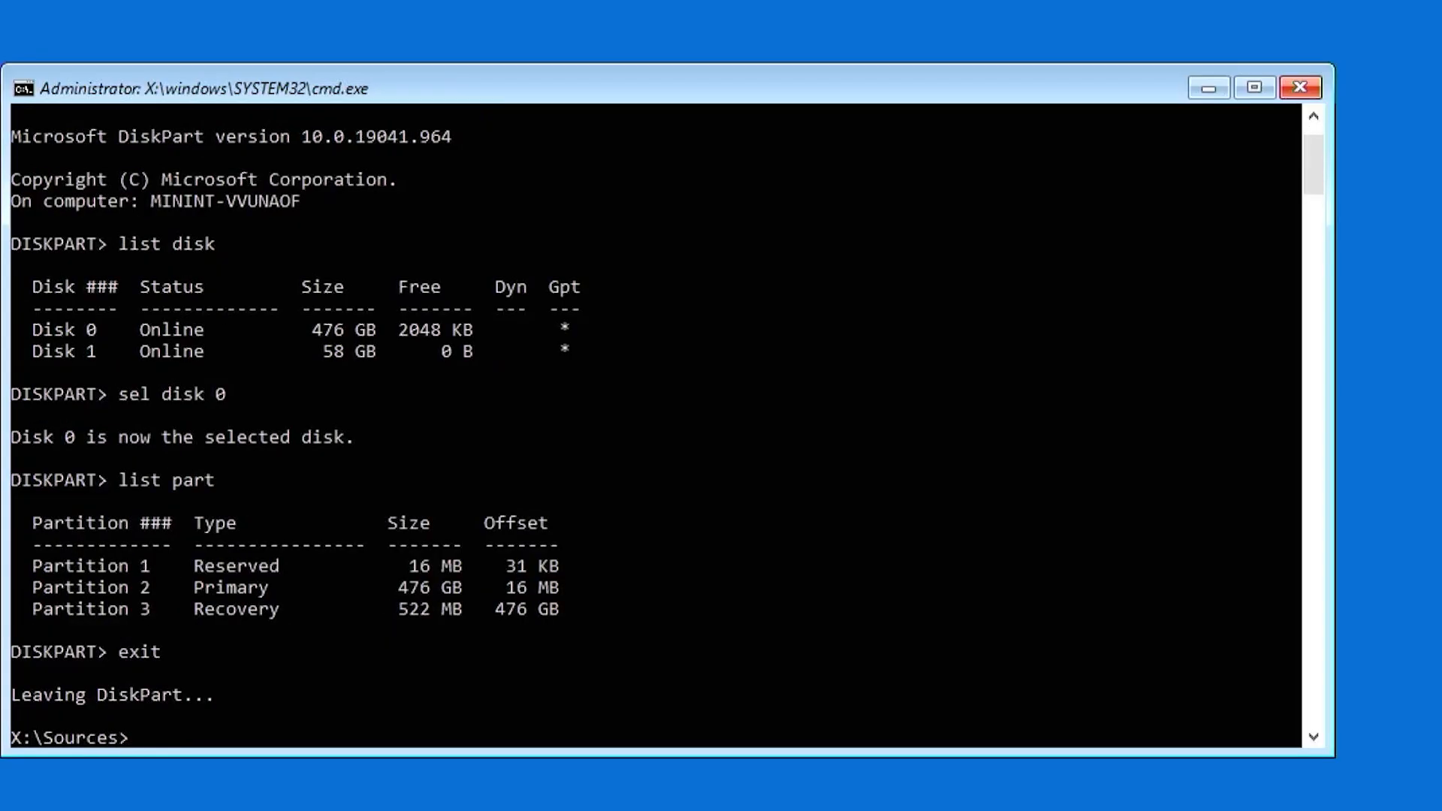
{"action": "type", "text": "c:"}
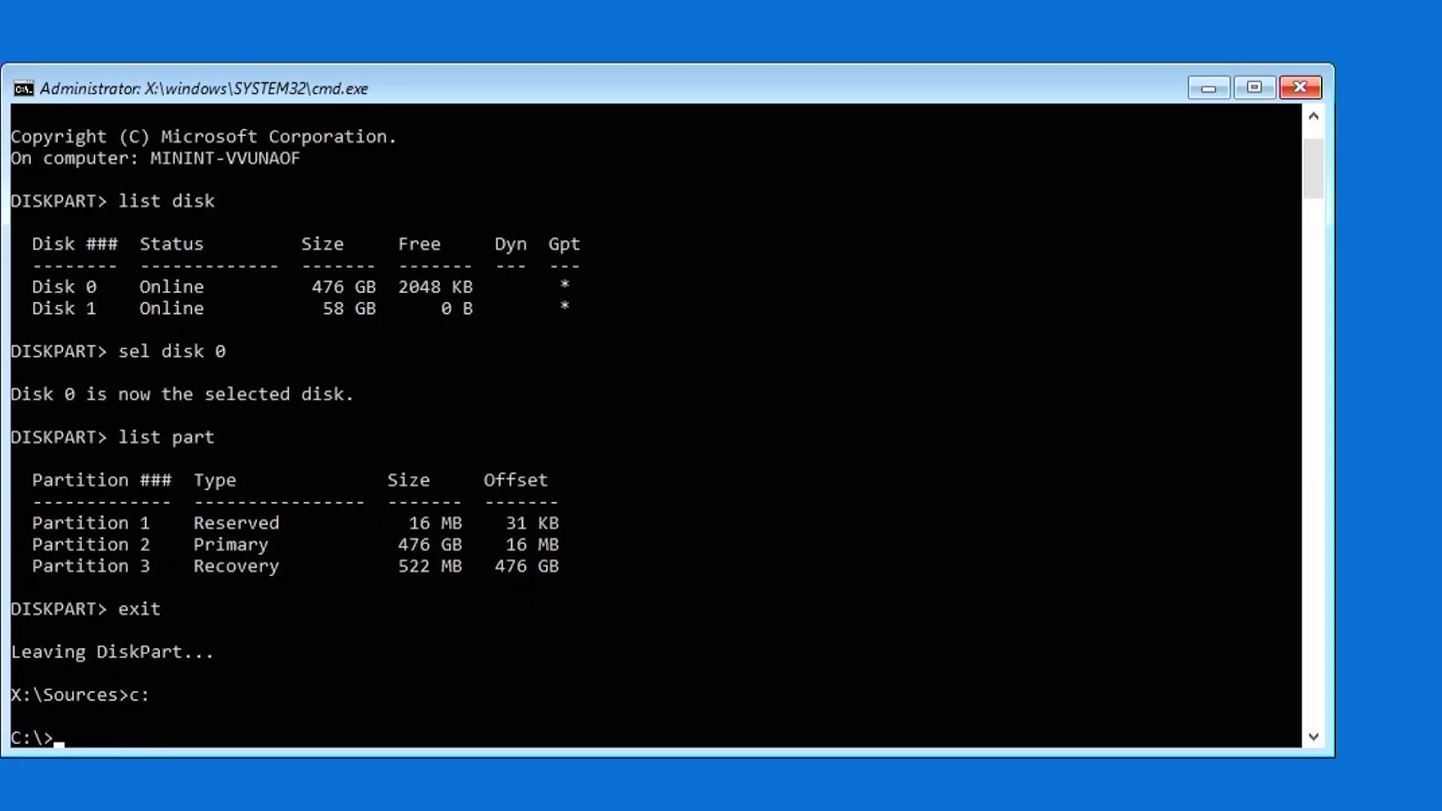
{"action": "type", "text": "dir"}
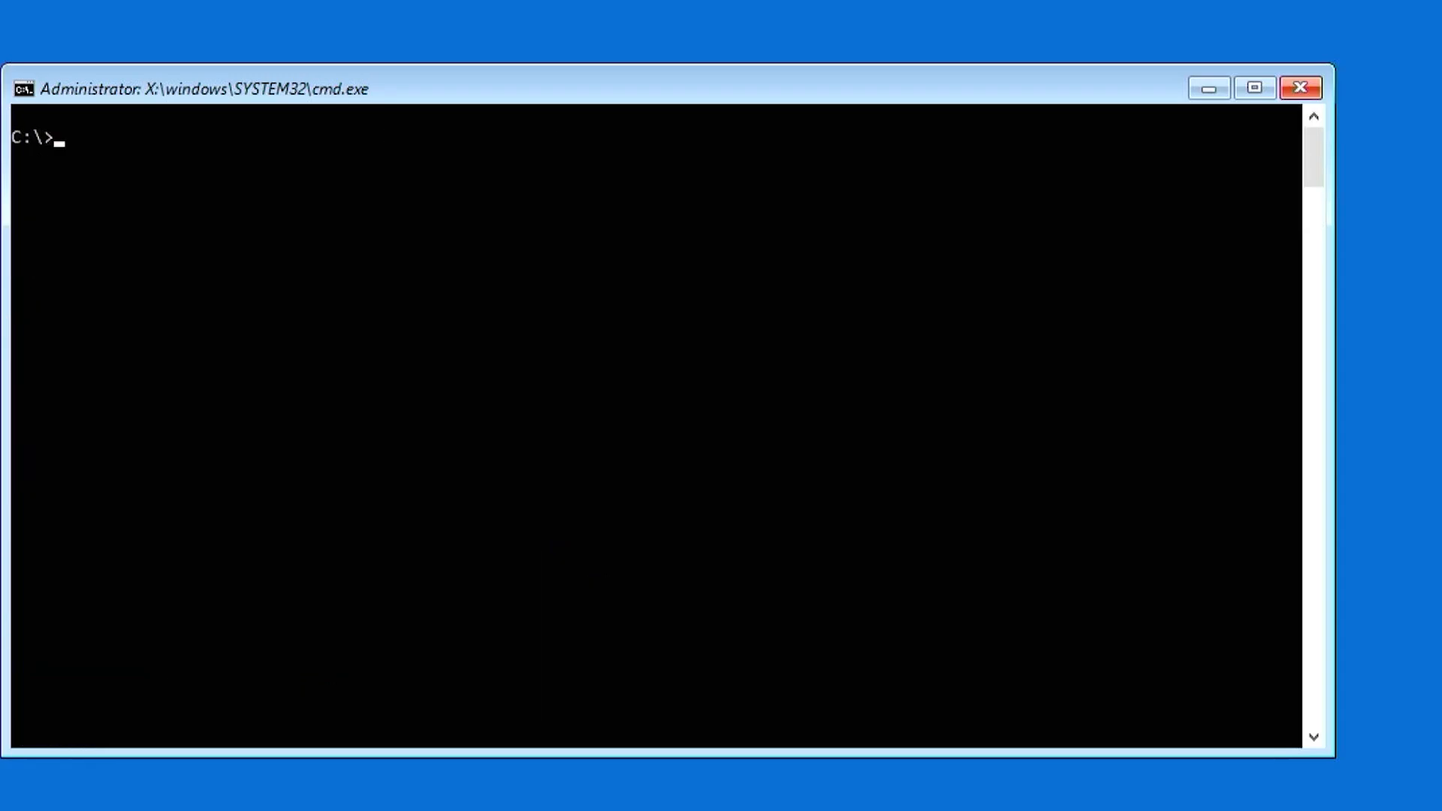
{"action": "type", "text": "diskpart"}
{"action": "type", "text": "sel disk 0"}
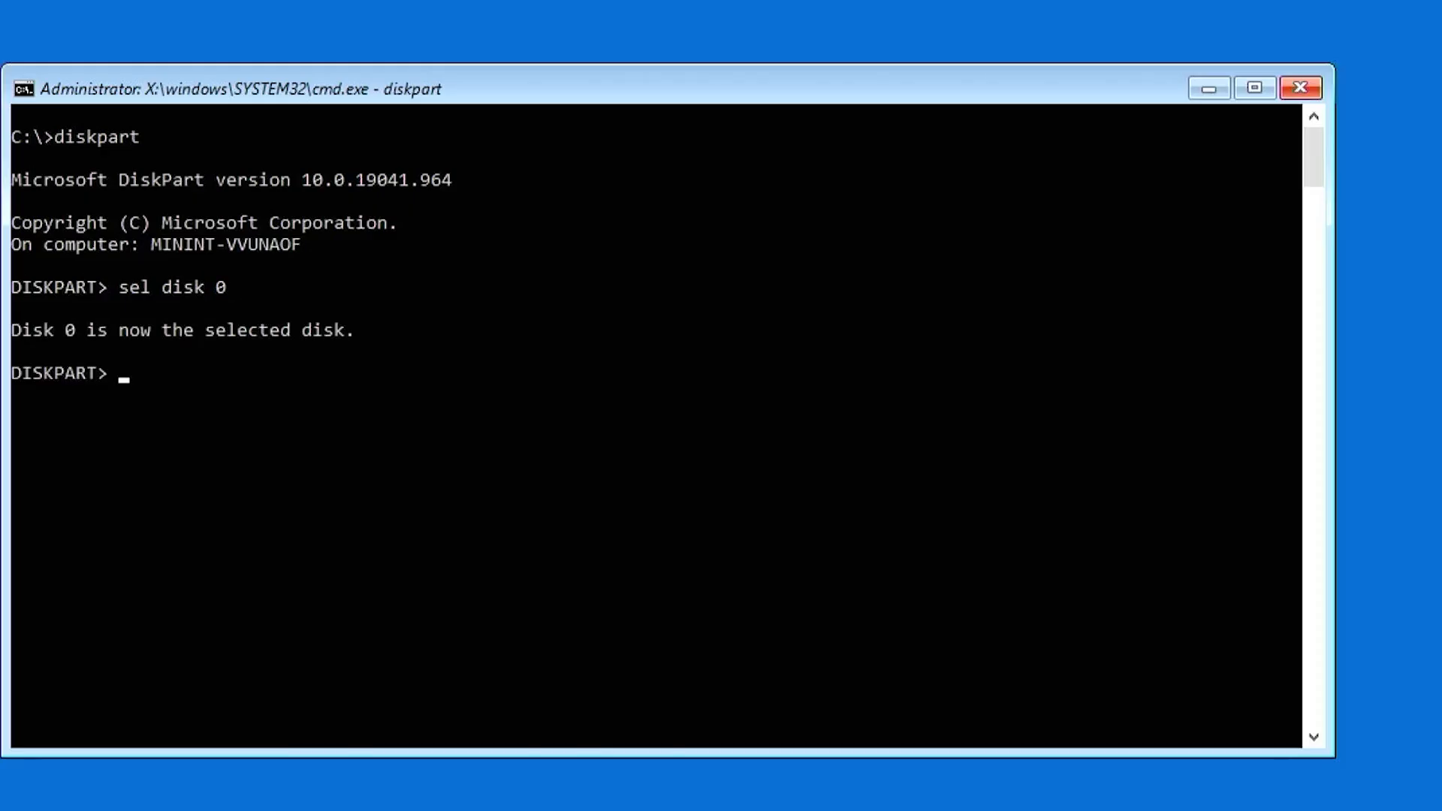
- List partitions, select partition 2 and shrink it by 100 MB with shrink desired=100
{"action": "type", "text": "list part"}
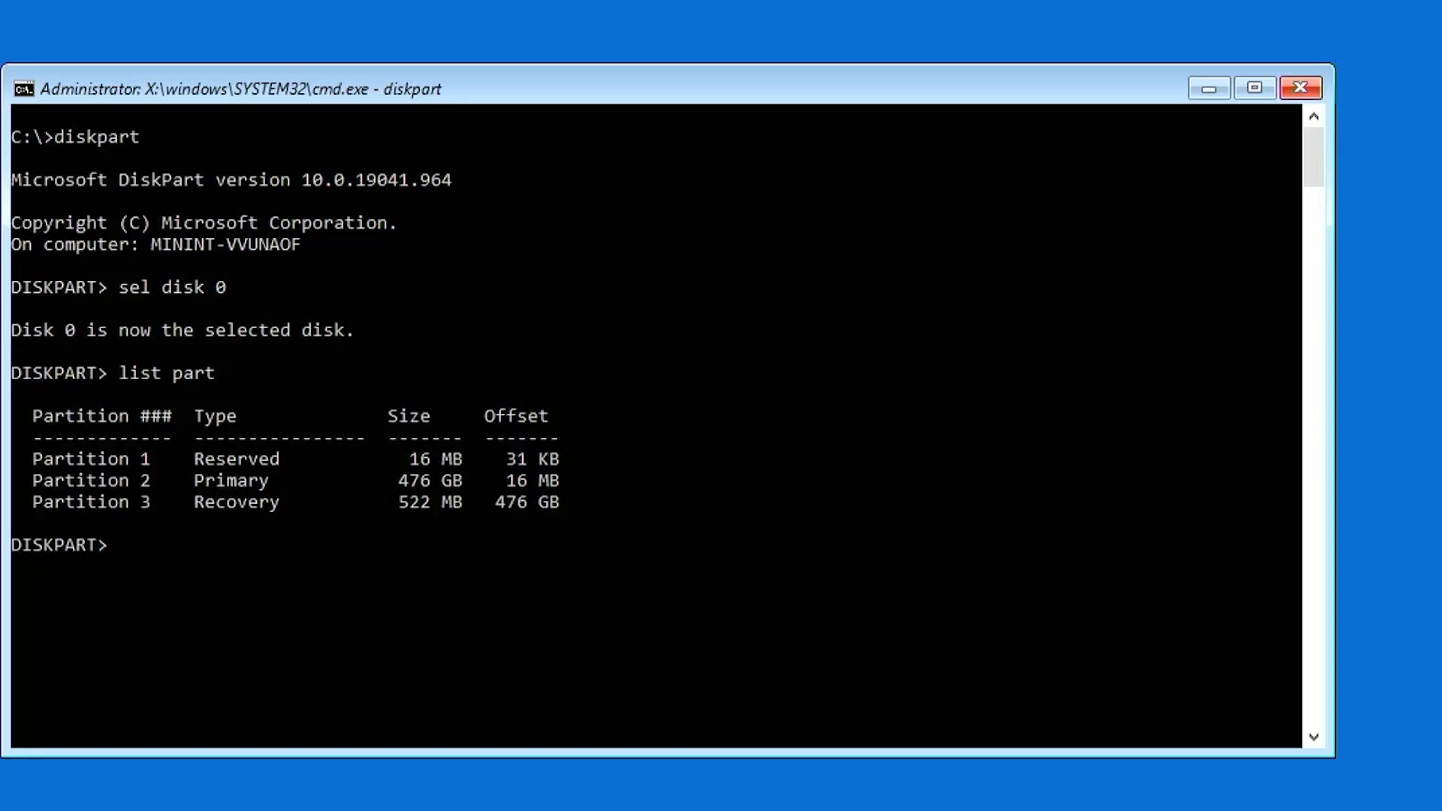
{"action": "type", "text": "sel part 2"}
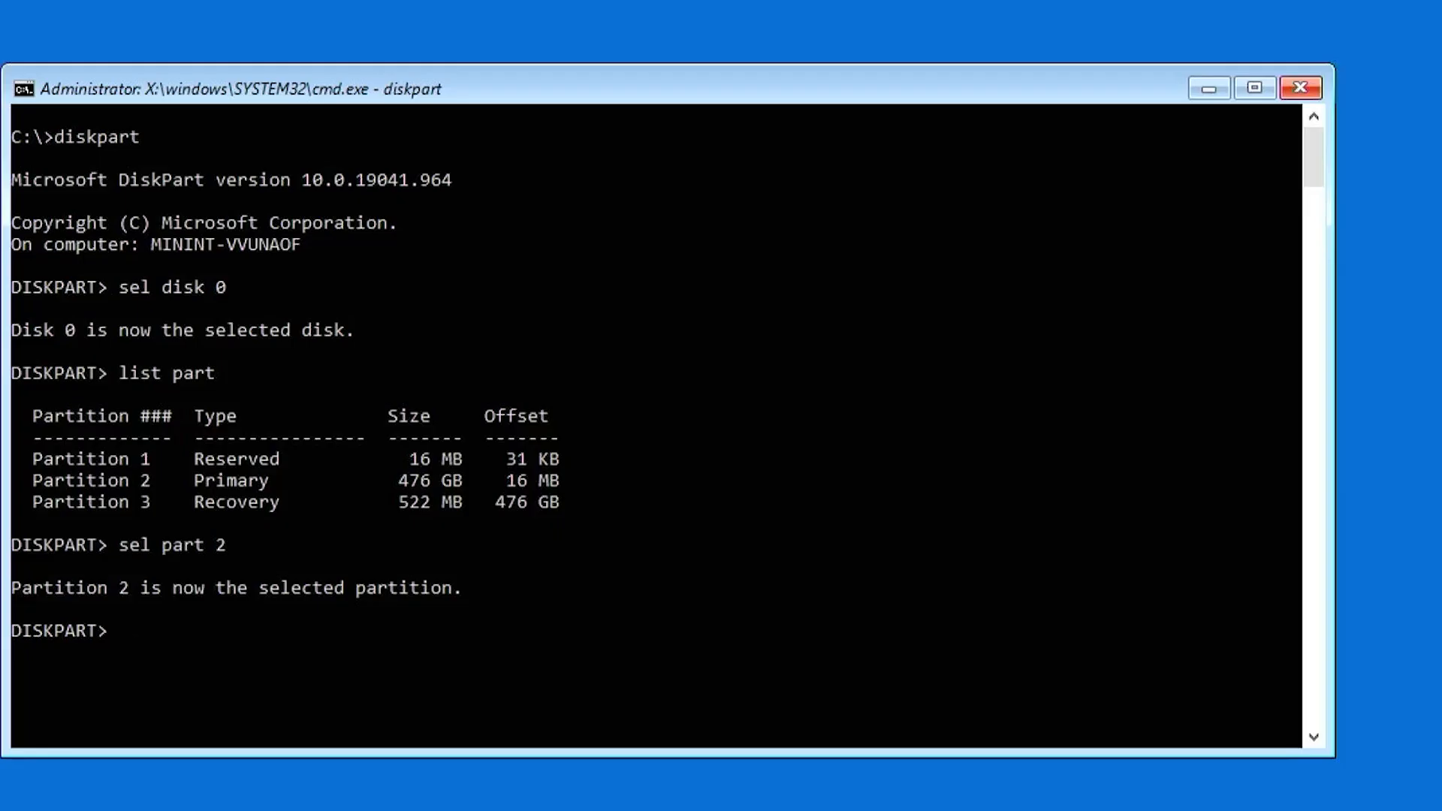
{"action": "type", "text": "shrink des"}
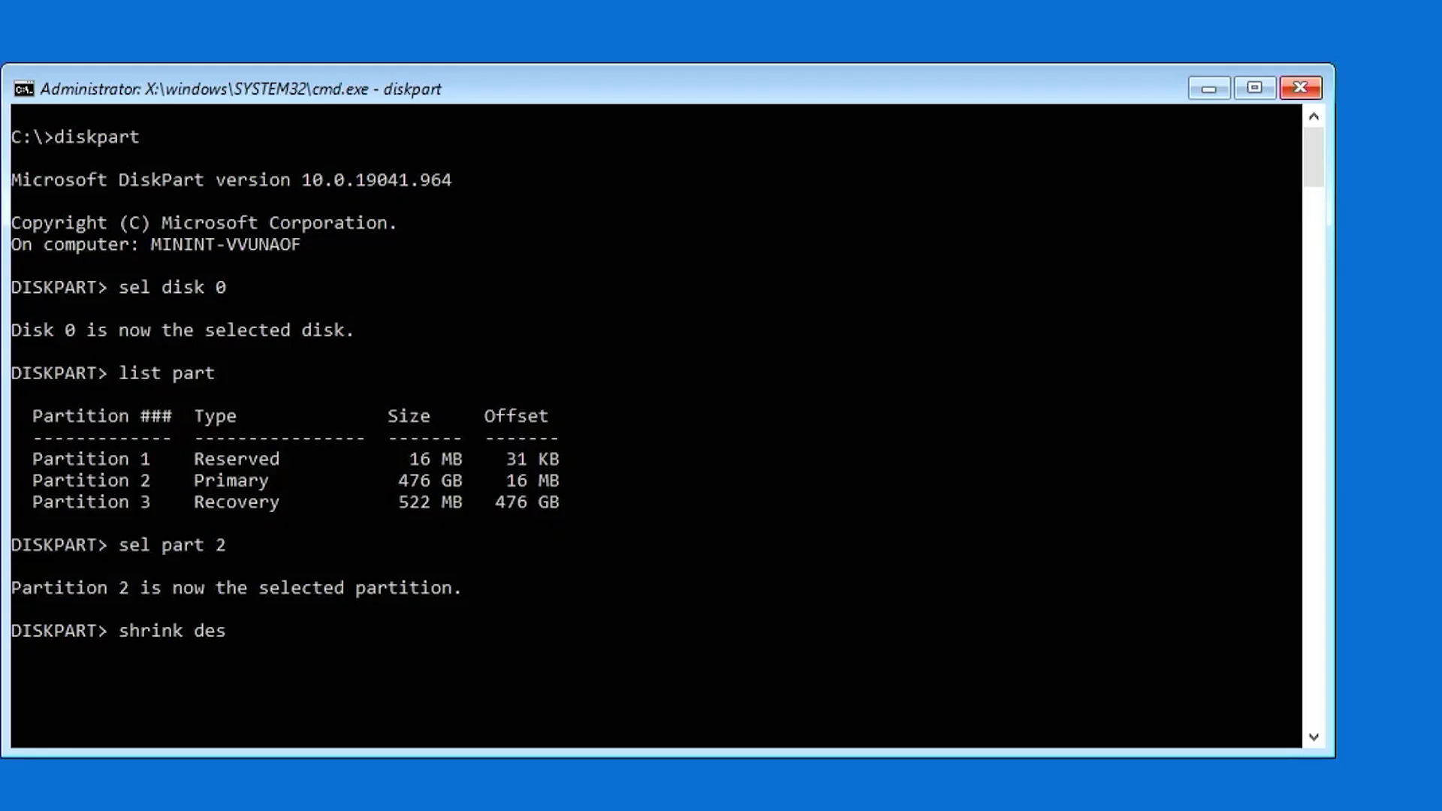
{"action": "type", "text": "ired=100"}
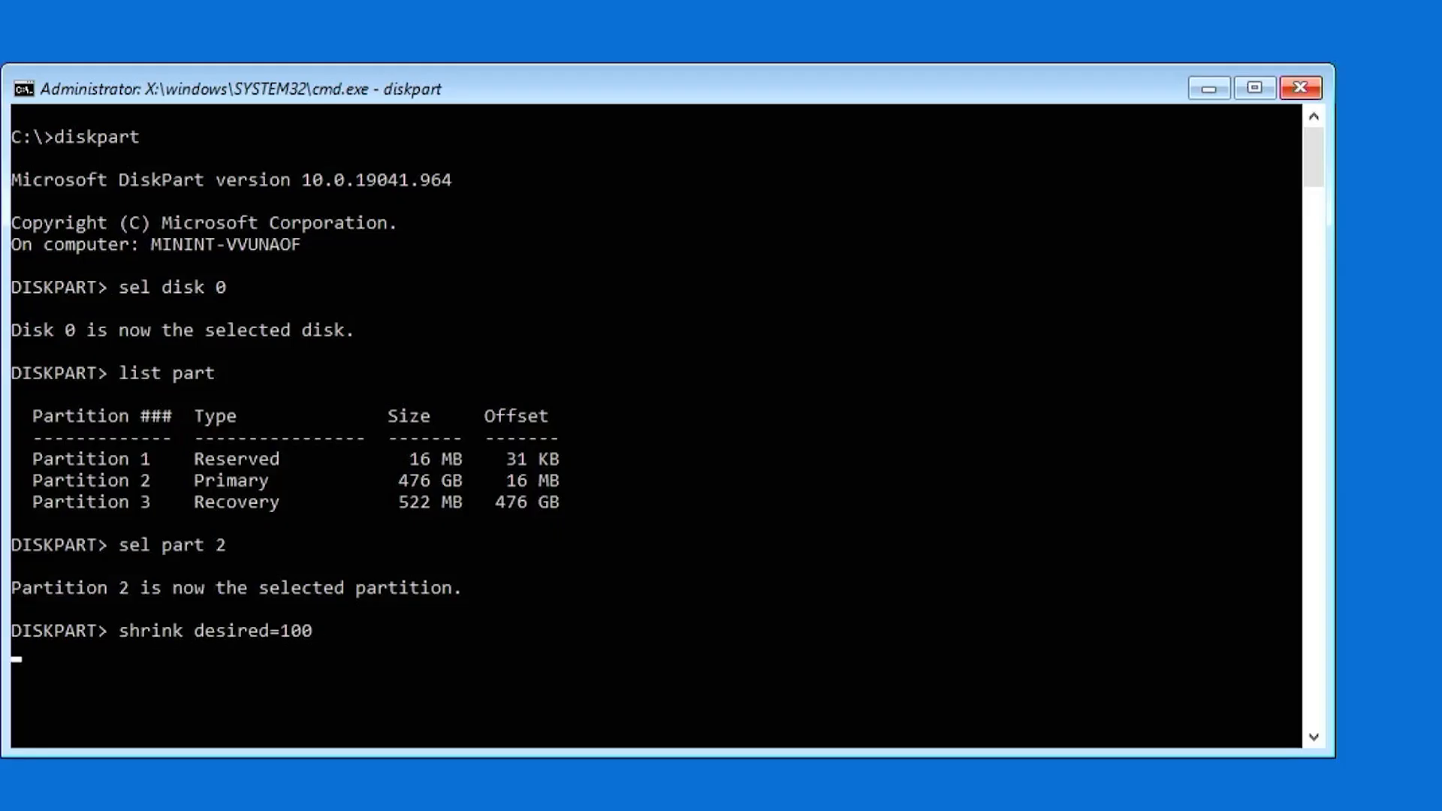
{"action": "key", "text": "enter"}
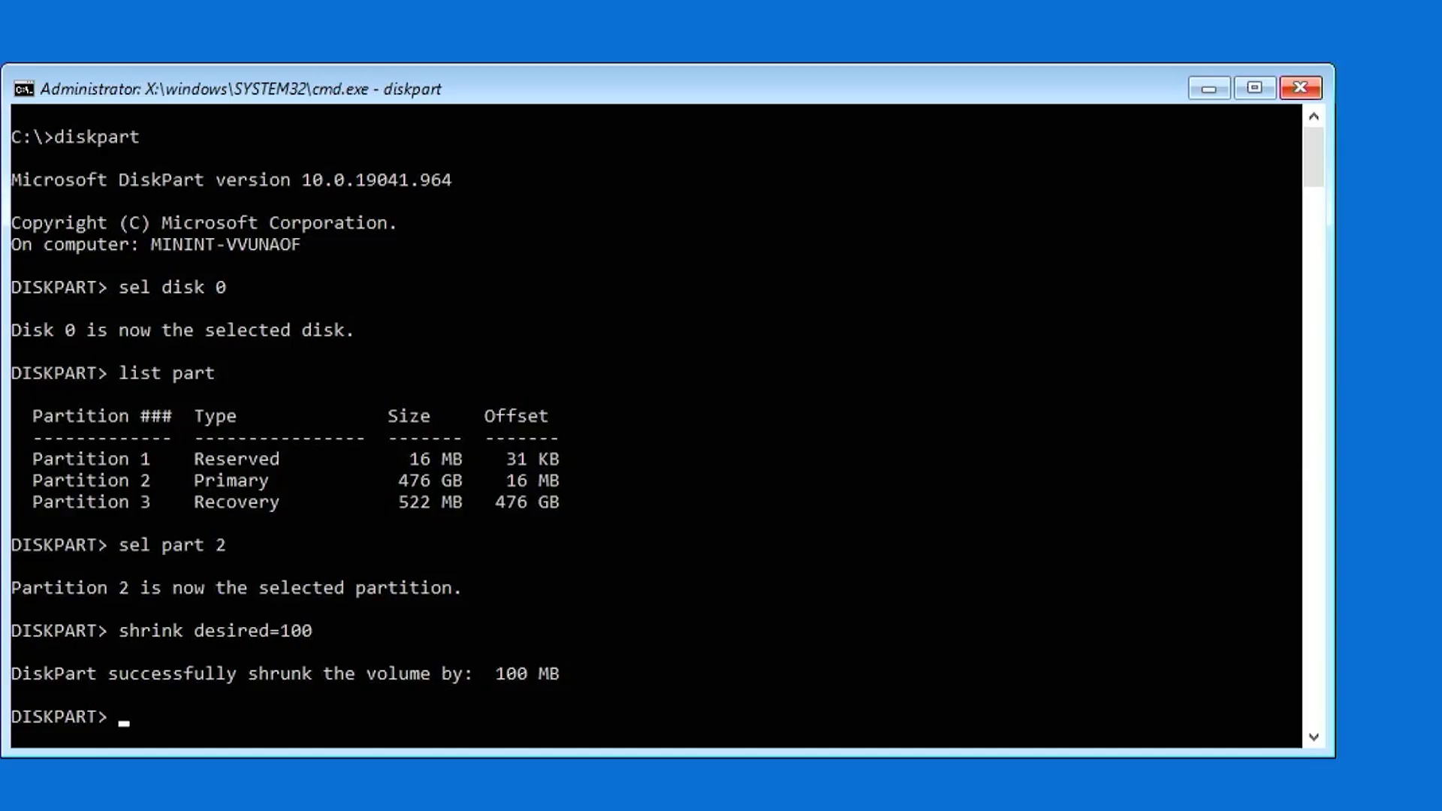
- Run create partition efi size=100 and list partitions to verify the new System partition 4
{"action": "type", "text": "list part"}
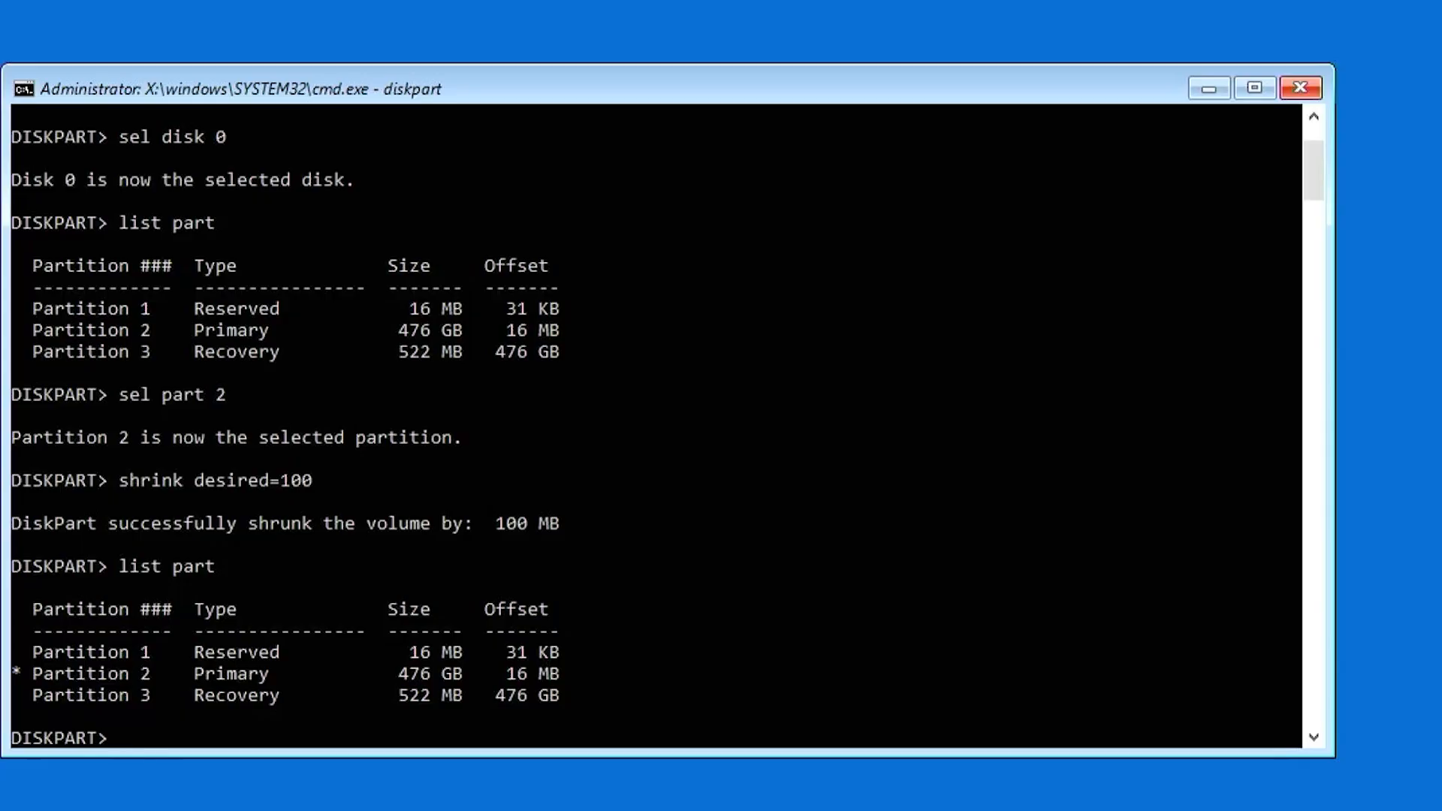
{"action": "type", "text": "create"}
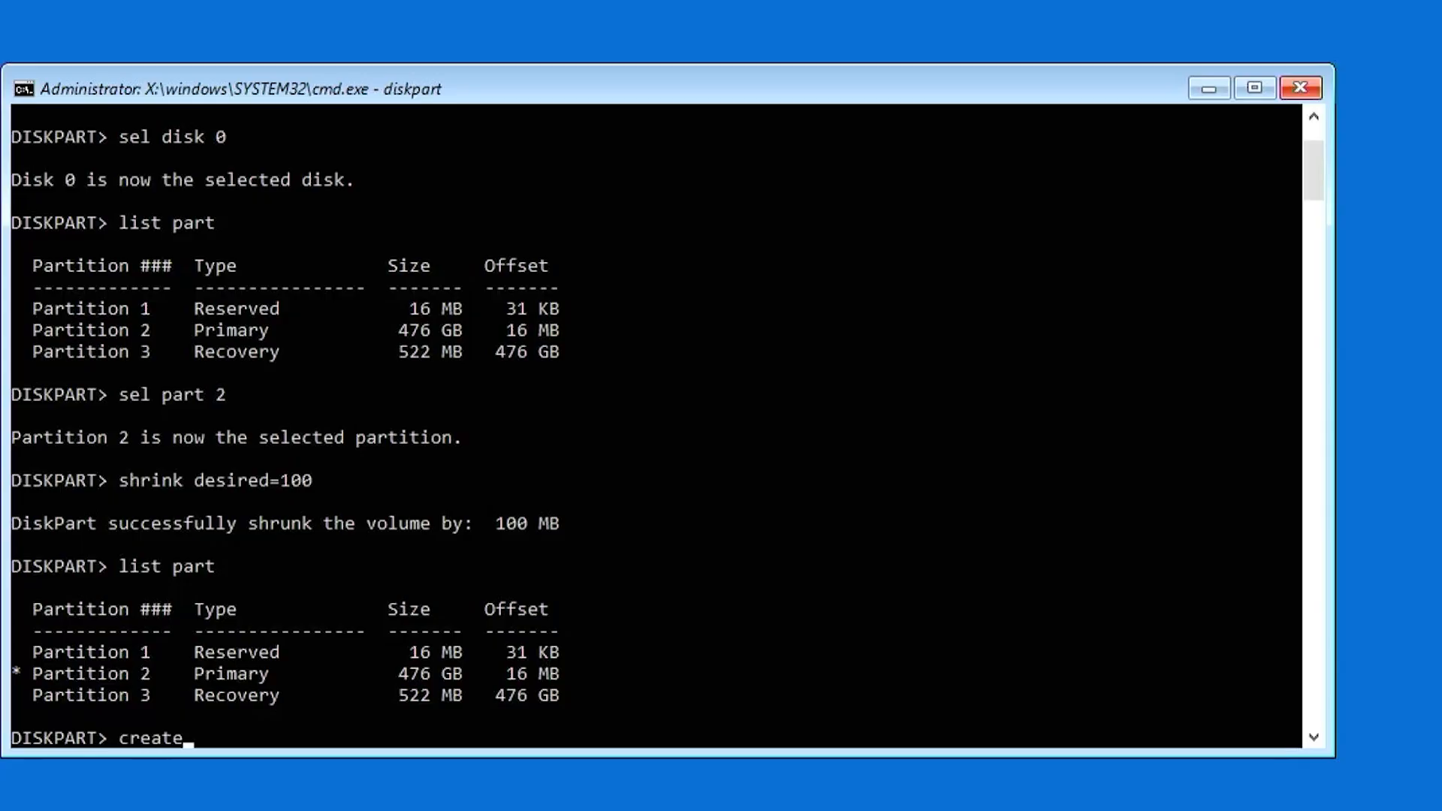
{"action": "type", "text": "partition efi s"}
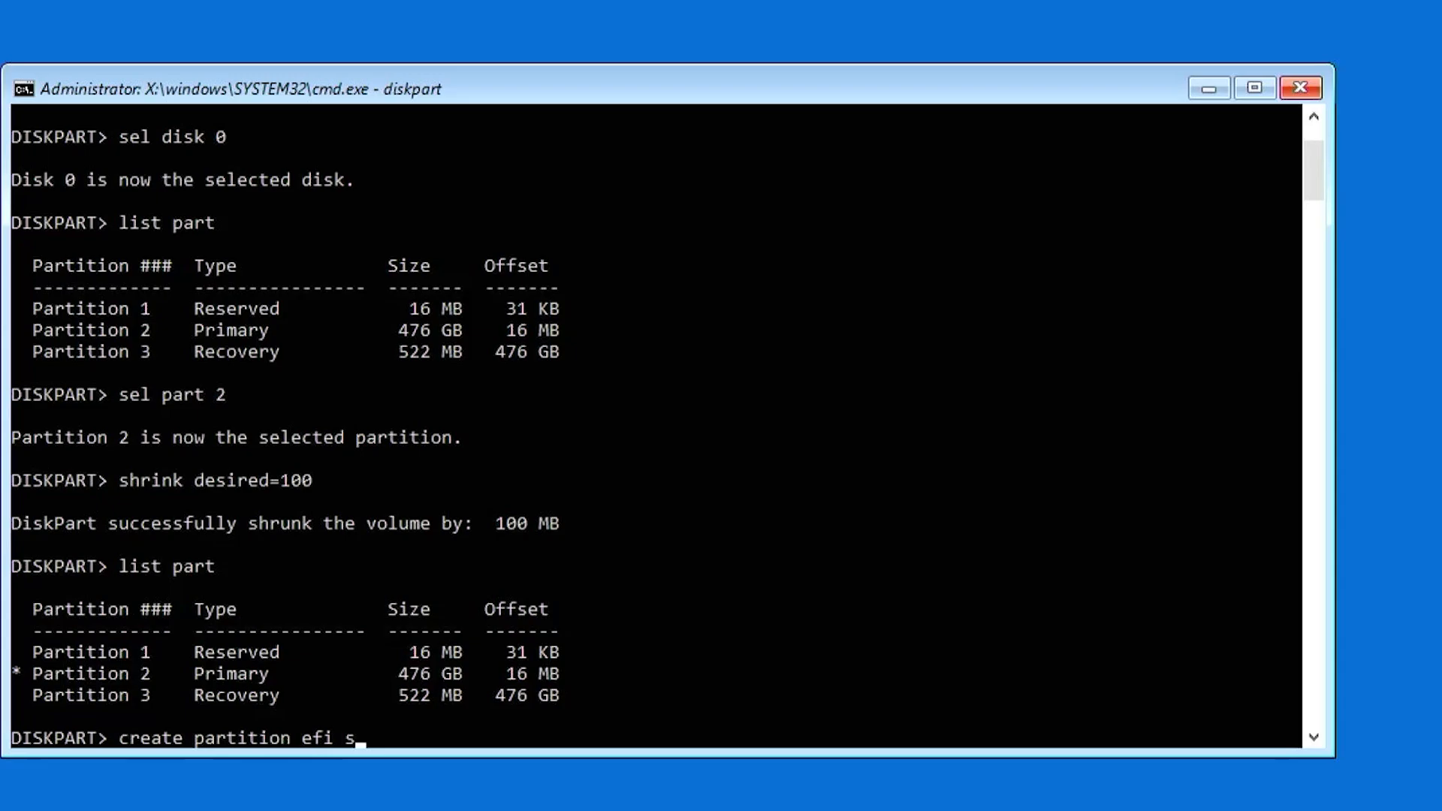
{"action": "type", "text": "ize=100"}
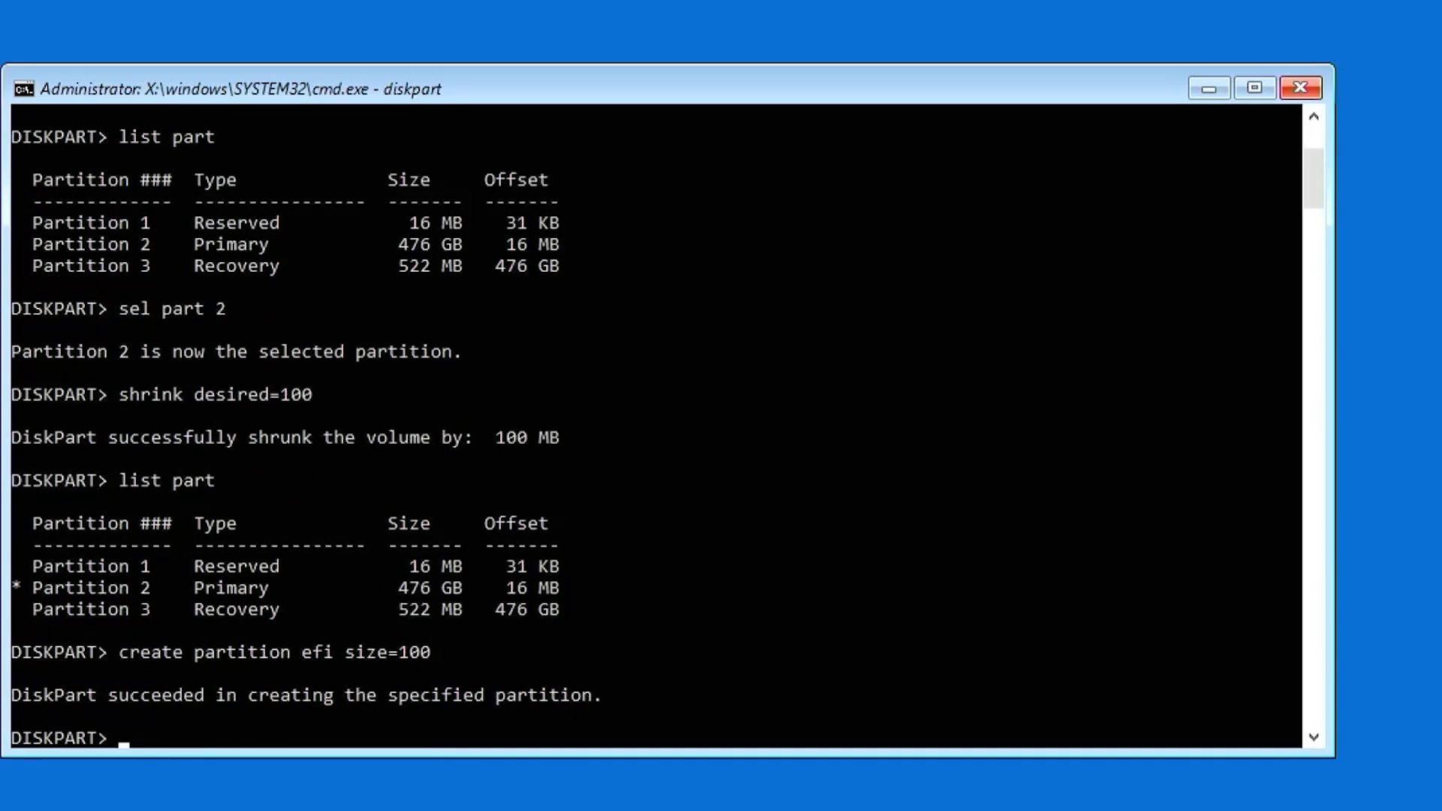
{"action": "type", "text": "list par"}
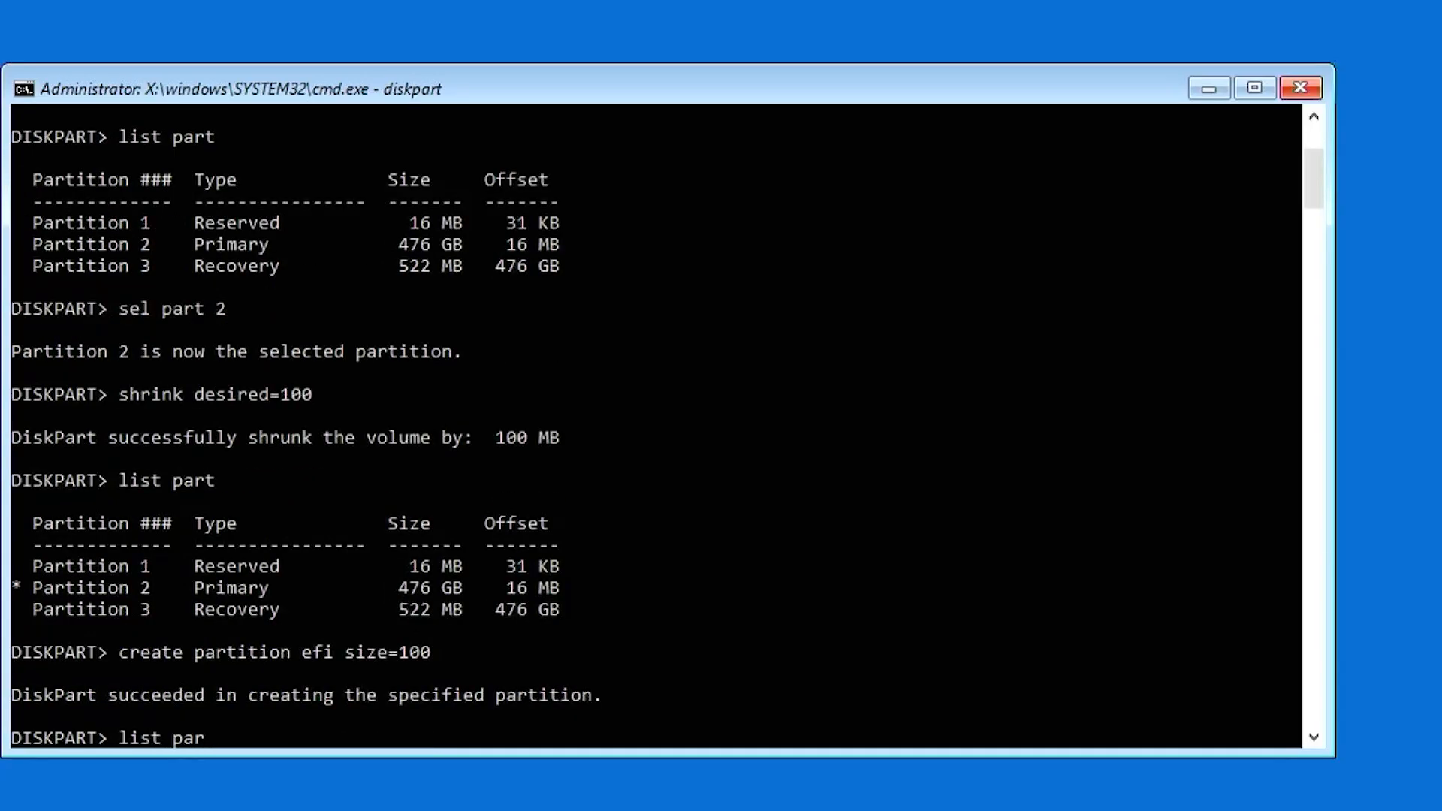
{"action": "key", "text": "Return"}
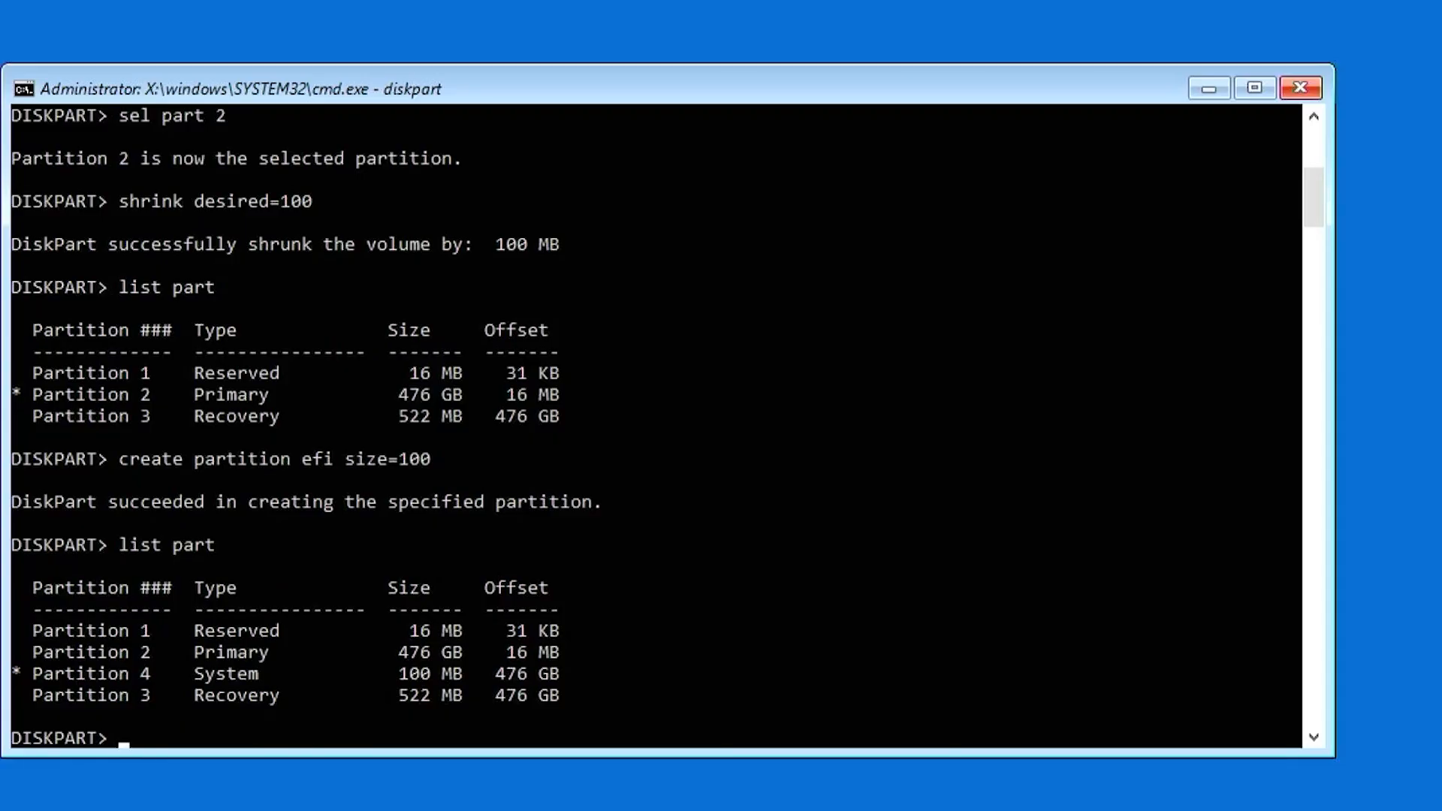
- Quick-format the EFI partition with format fs=fat32, assign letter Z, and exit DiskPart
{"action": "type", "text": "format fat32 quick"}
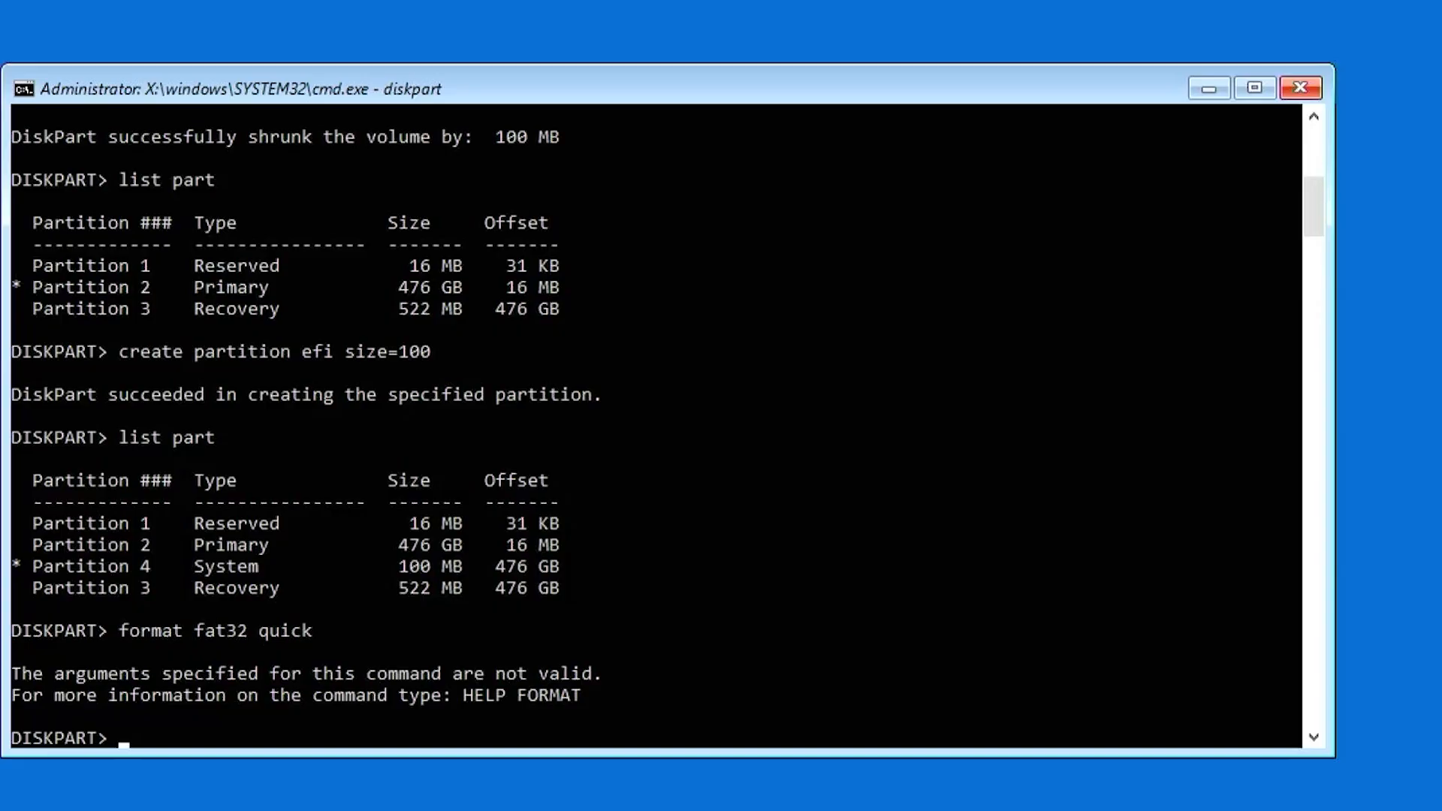
{"action": "type", "text": "format fs=fat32 quick"}
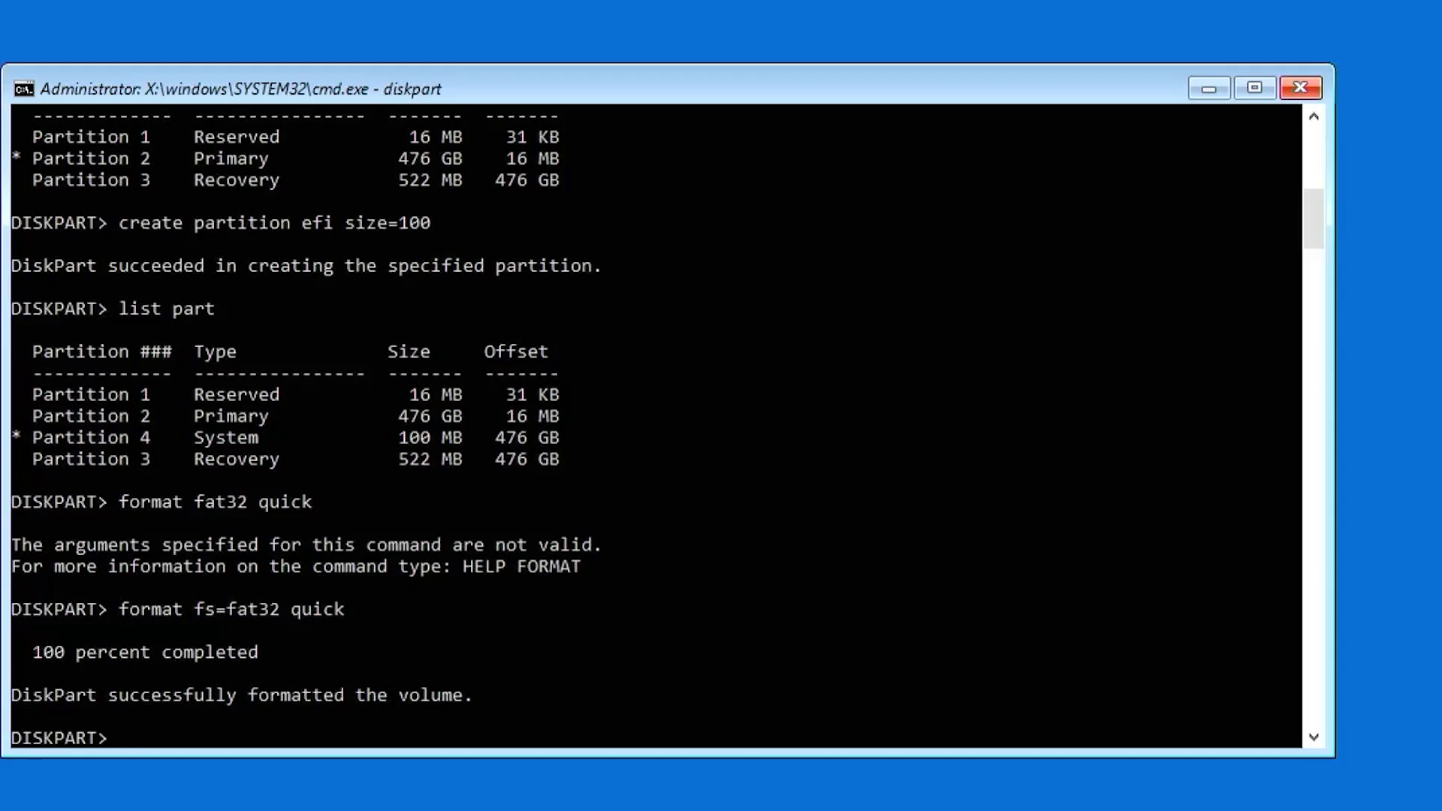
{"action": "type", "text": "assign letter=Z"}
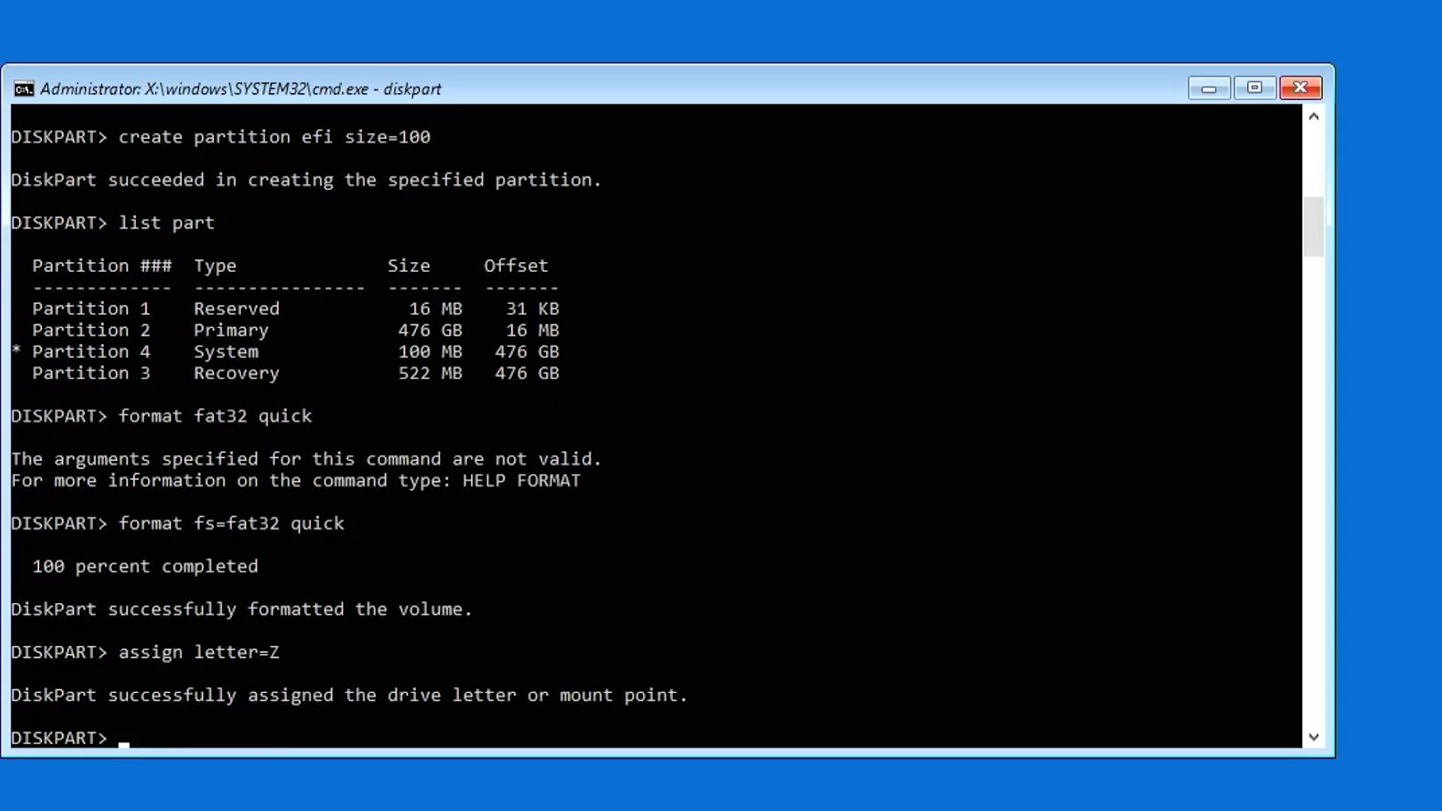
{"action": "type", "text": "exit"}
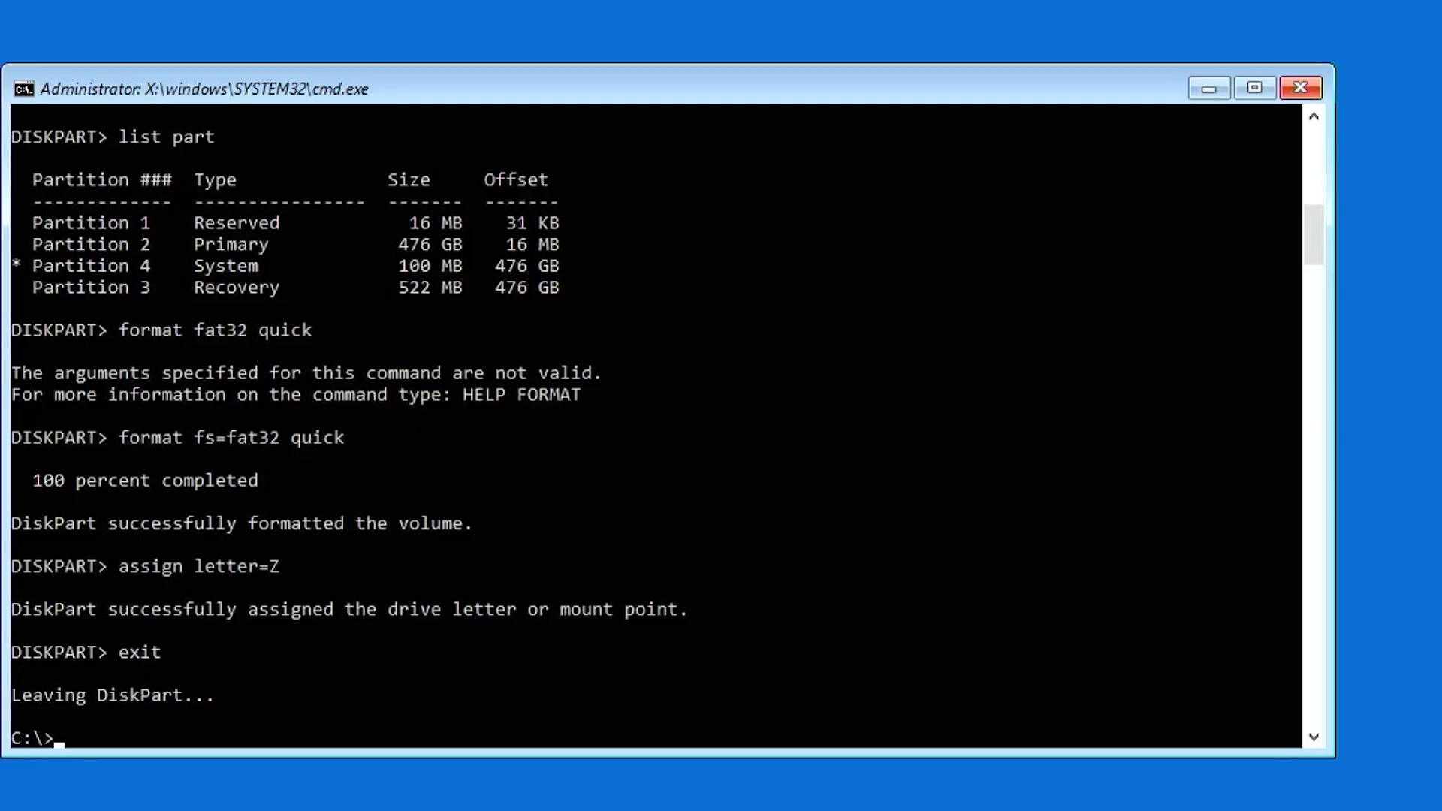
- Run bcdboot c:\windows /s Z: /f UEFI to create the UEFI boot files on Z:
{"action": "type", "text": "bcdboo"}
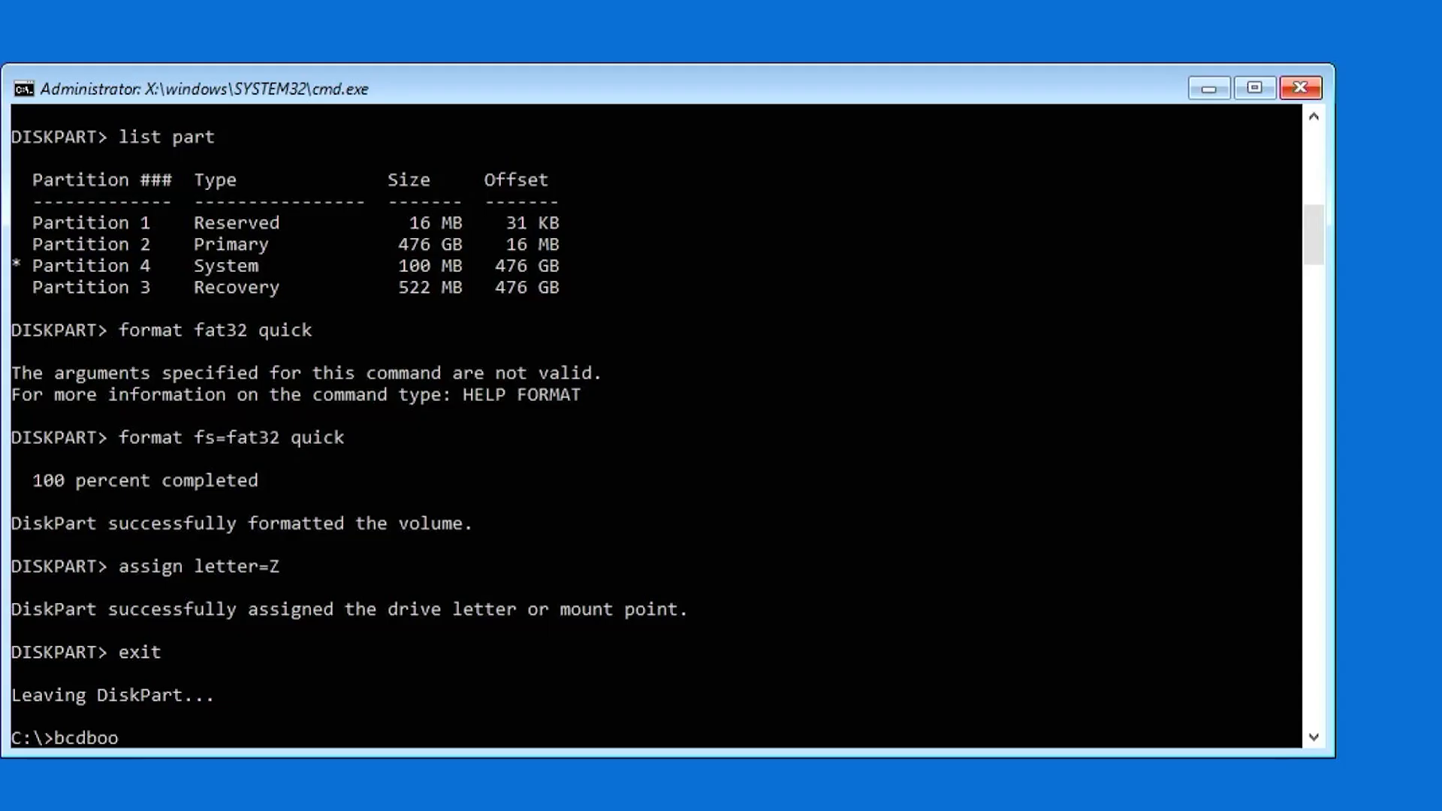
{"action": "type", "text": "t"}
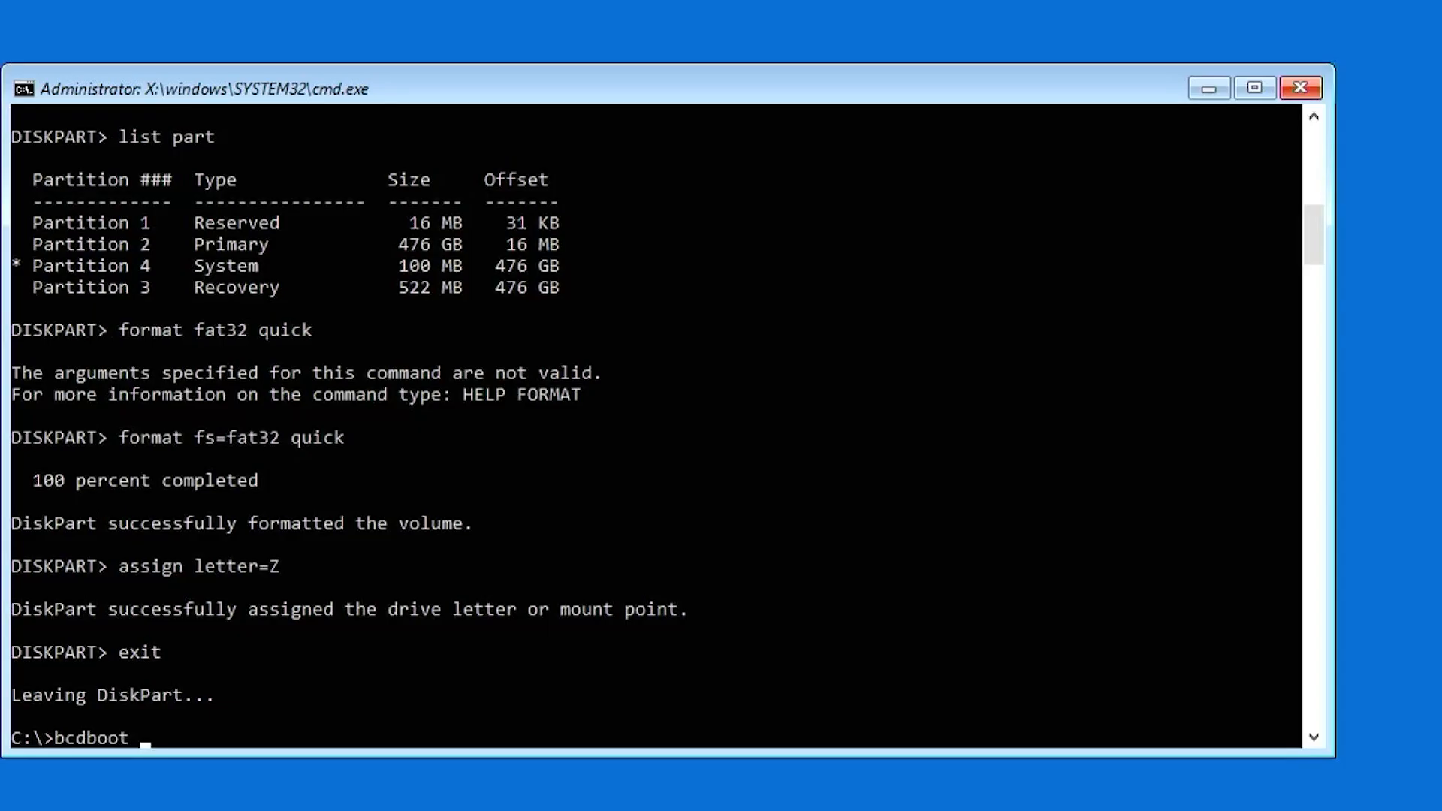
{"action": "type", "text": "c:\\windows /s"}
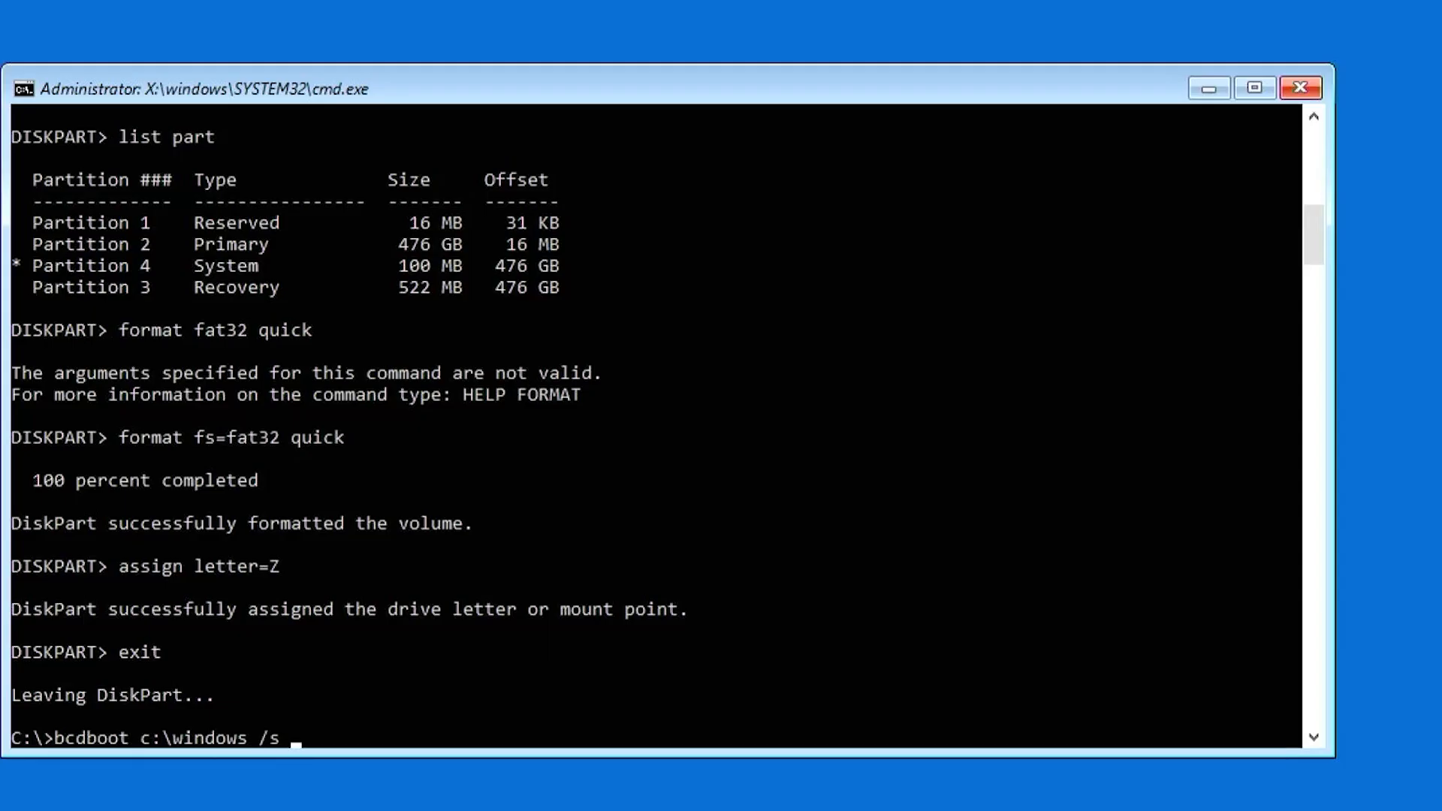
{"action": "type", "text": "Z:"}
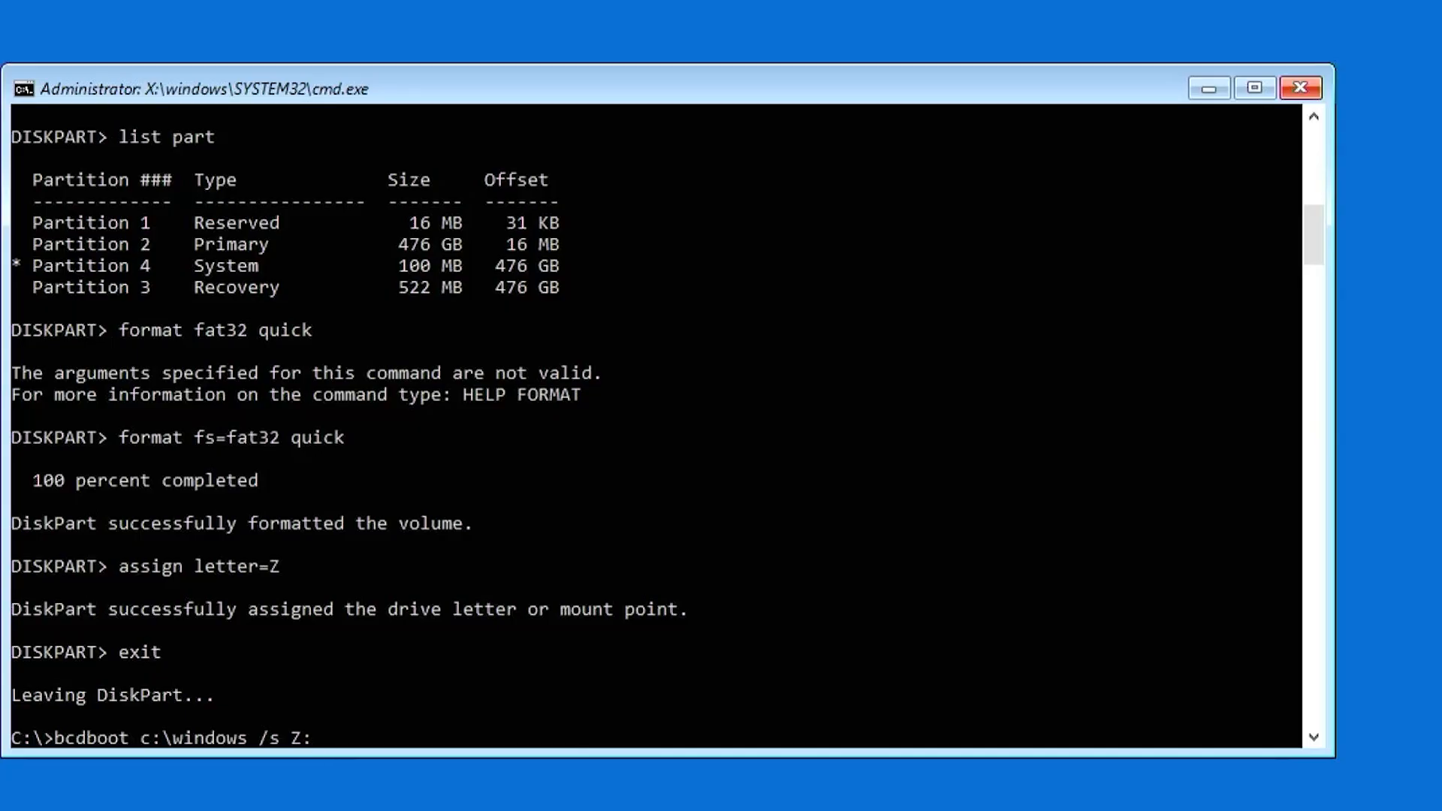
{"action": "type", "text": "/"}
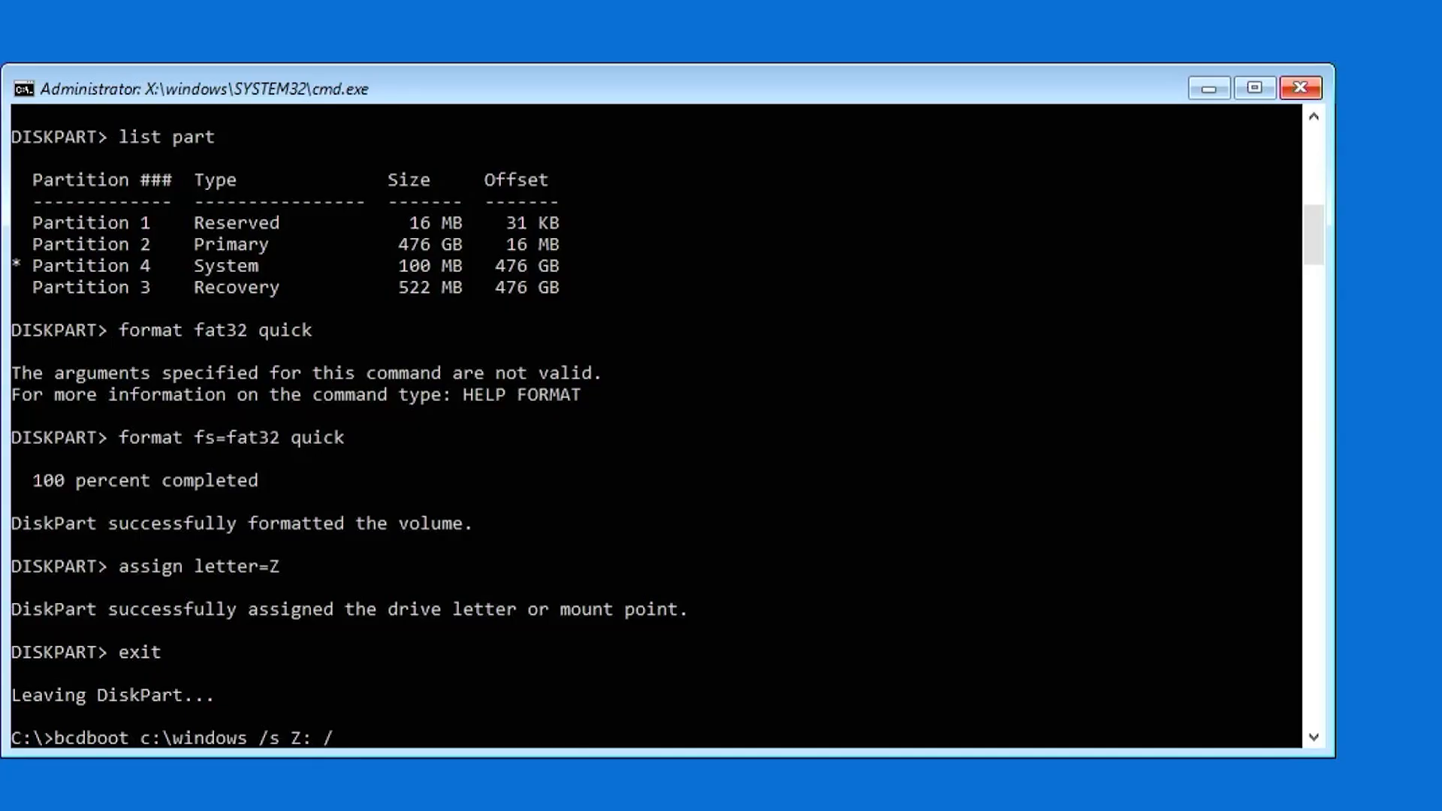
{"action": "type", "text": "/f U"}
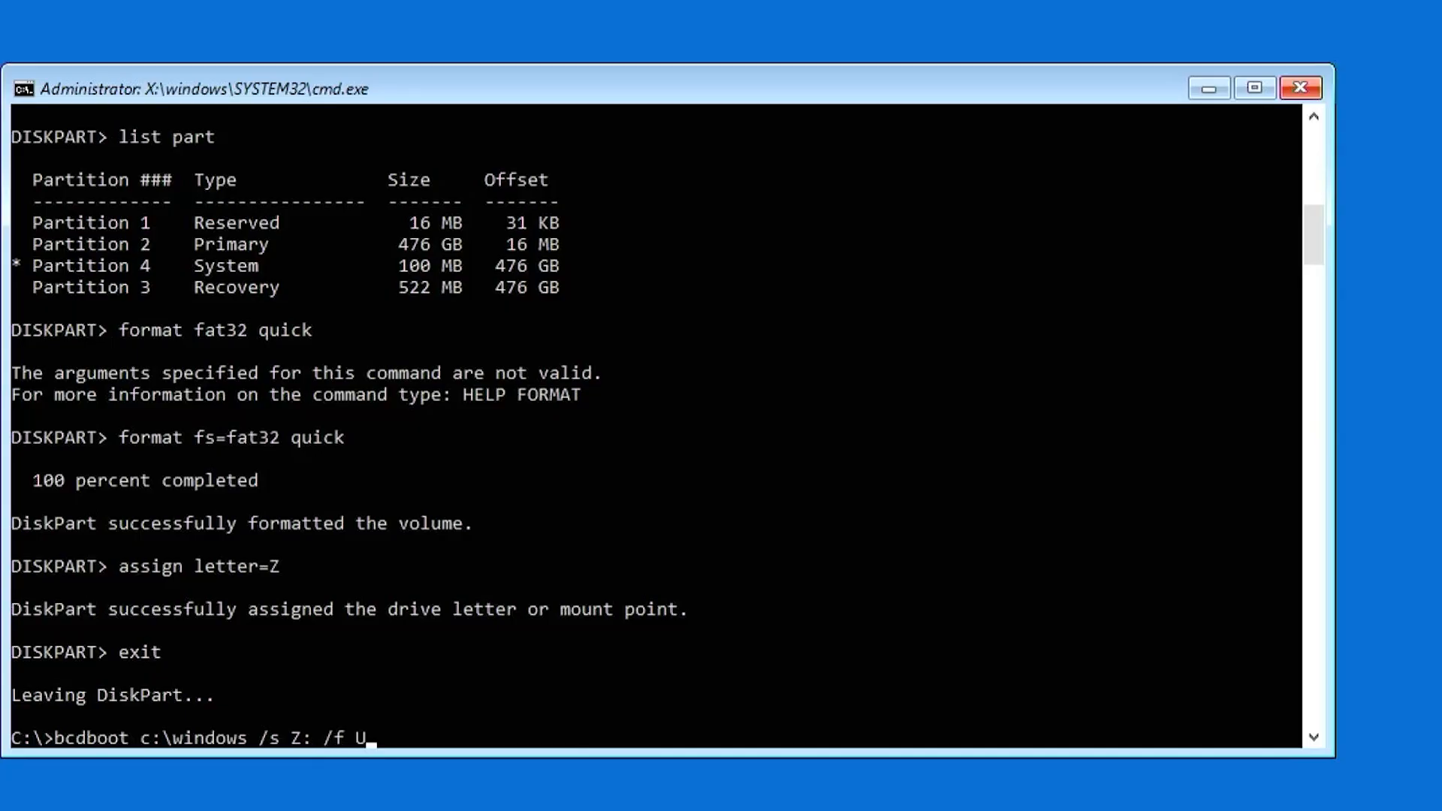
{"action": "type", "text": "EFI"}
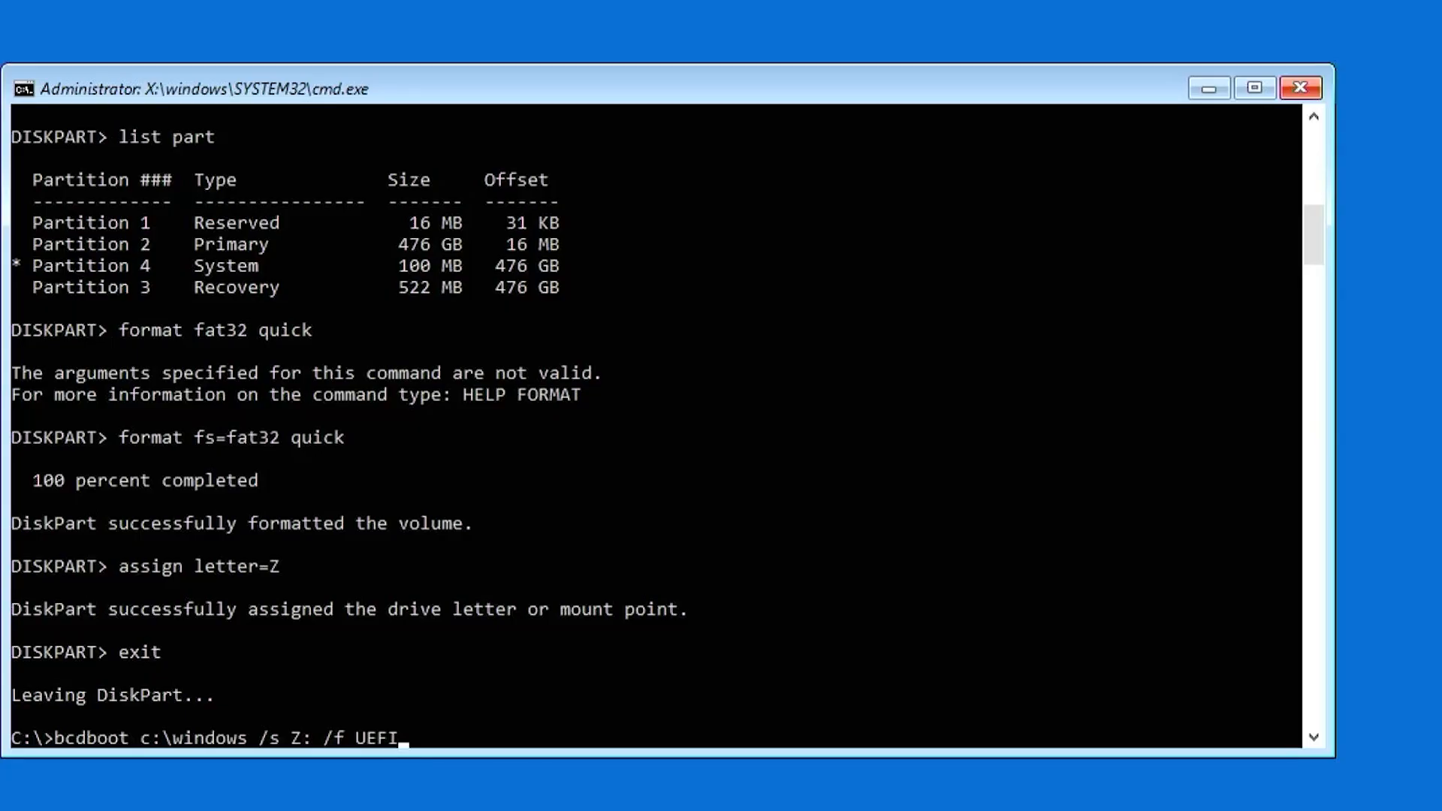
{"action": "key", "text": "Return"}
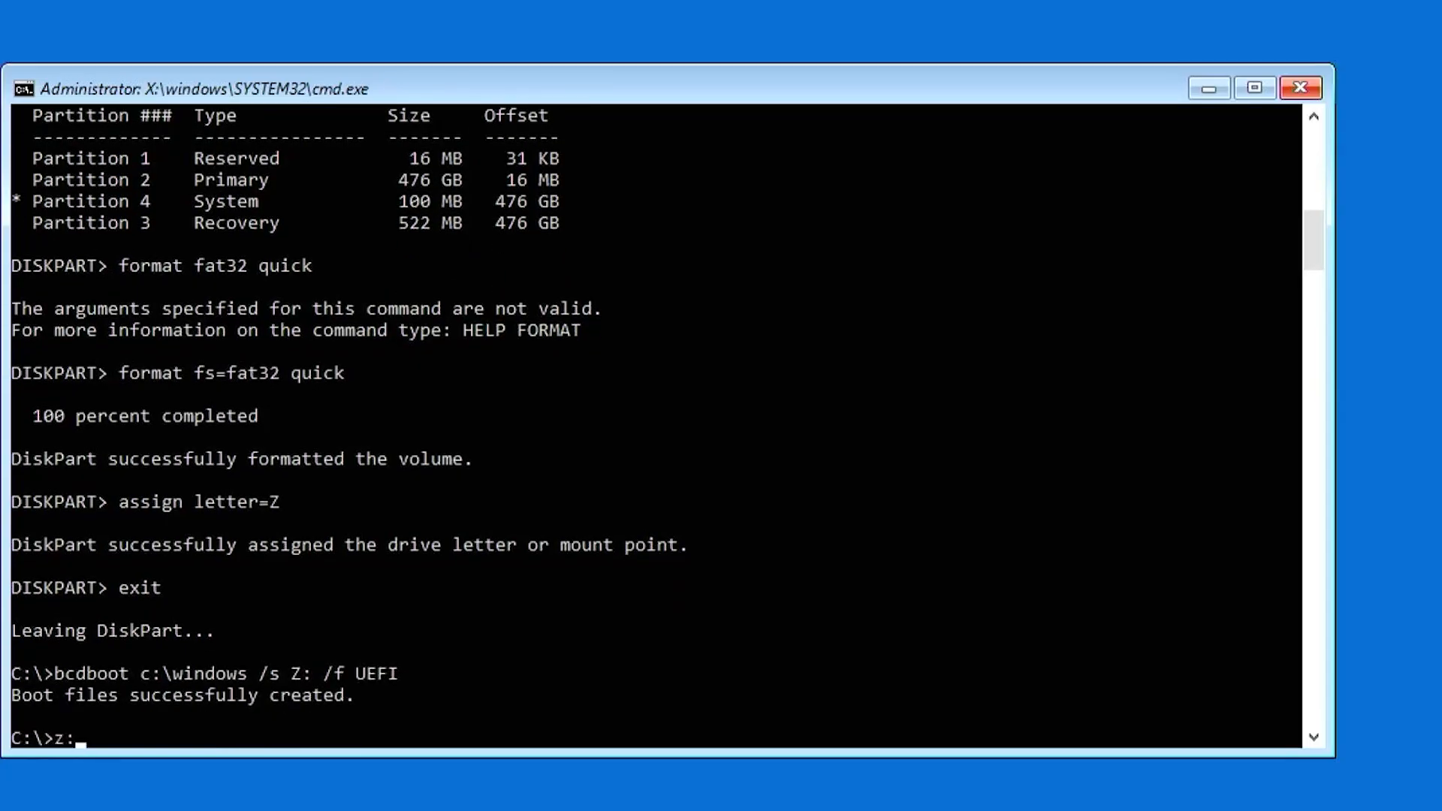
- List the EFI folder on Z to see Microsoft and Boot, then enter Microsoft
{"action": "type", "text": "dir"}
{"action": "type", "text": "cd EFI"}
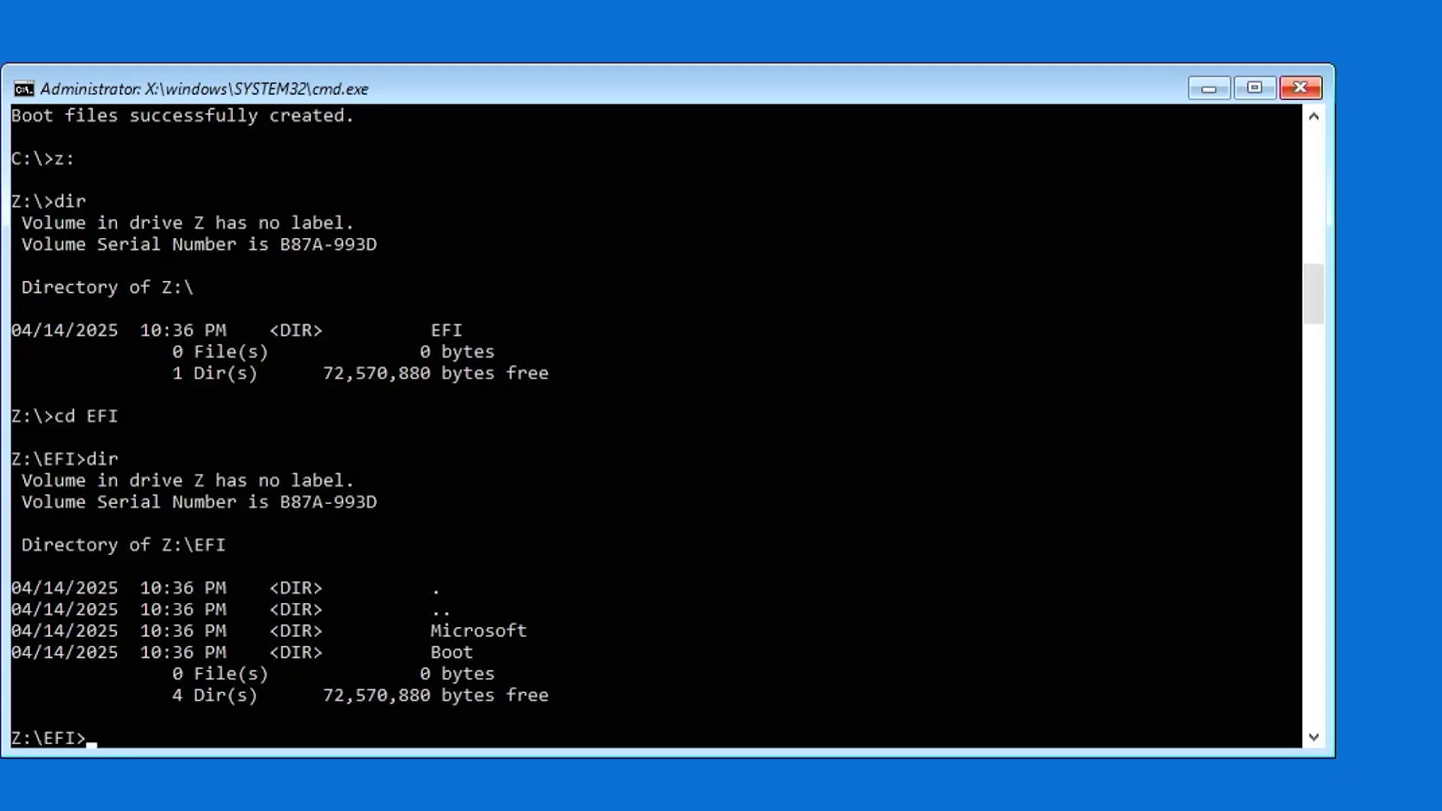
{"action": "type", "text": "cd Microsoft"}
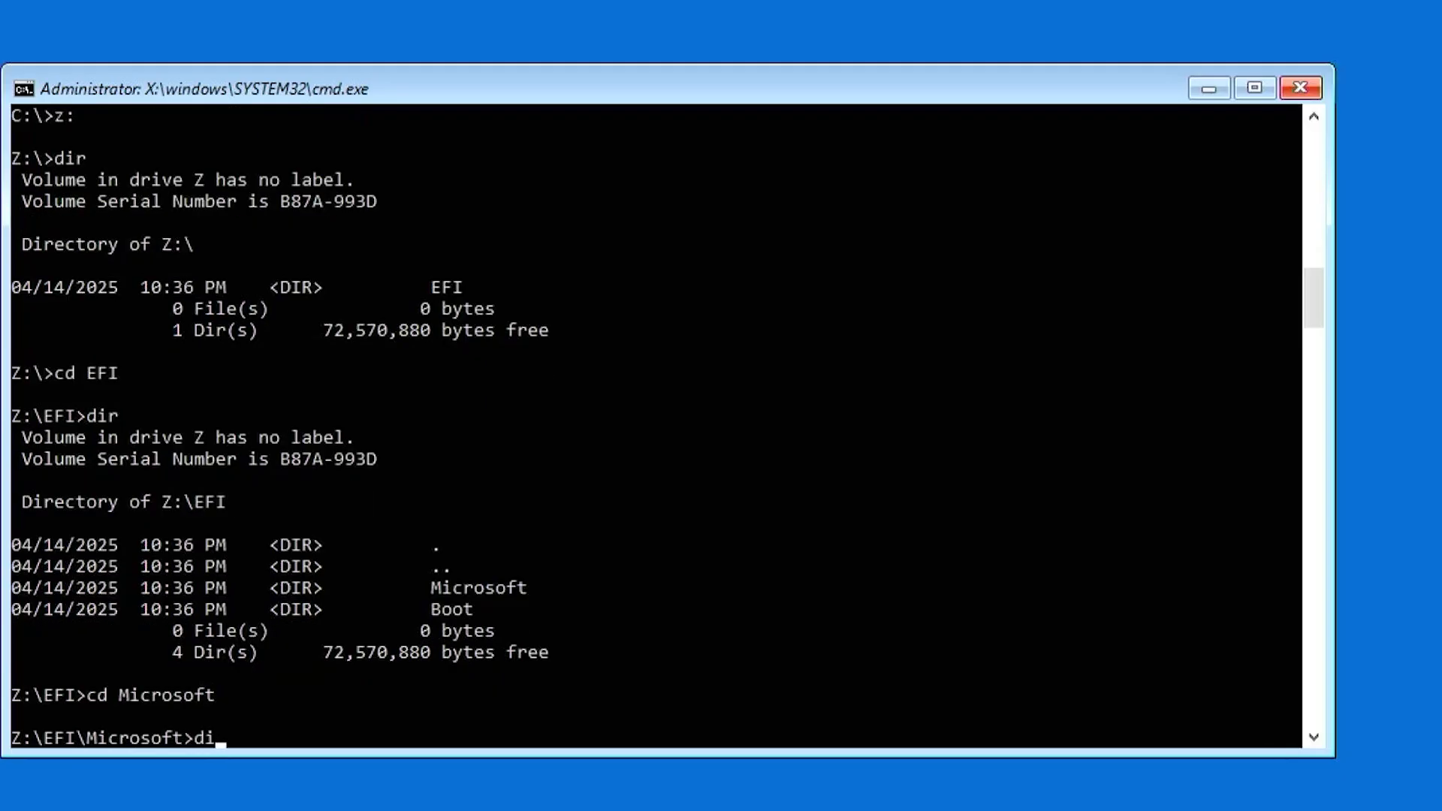